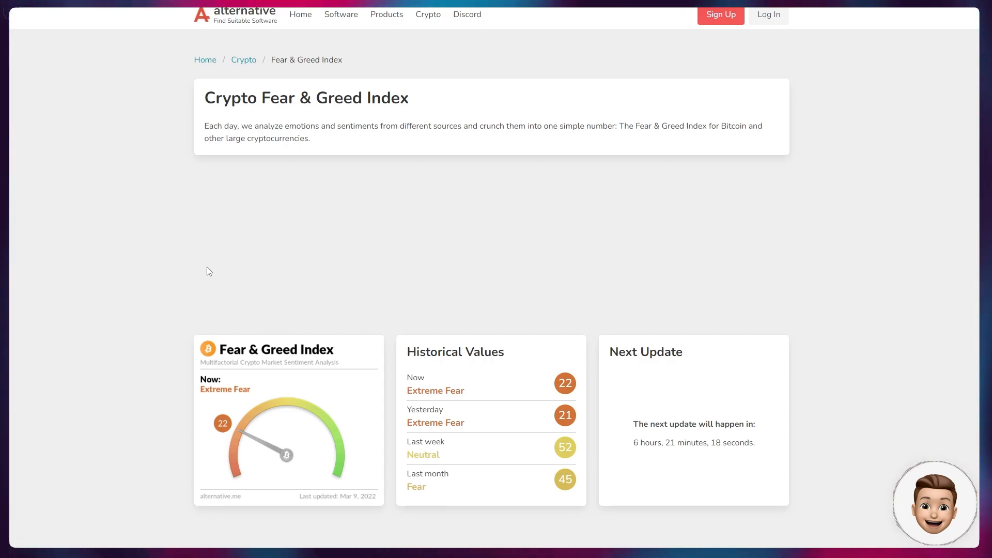
mouse_move(241, 269)
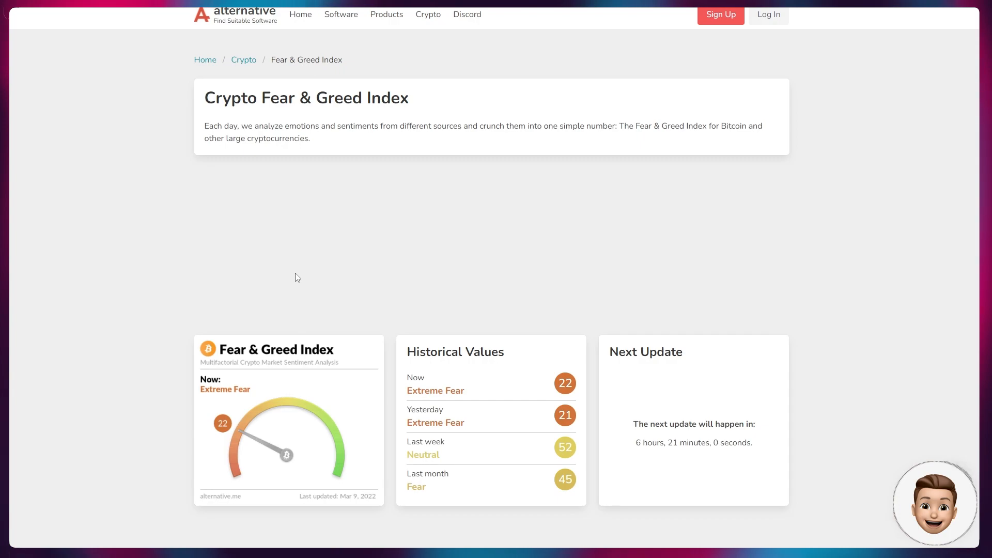
mouse_move(293, 255)
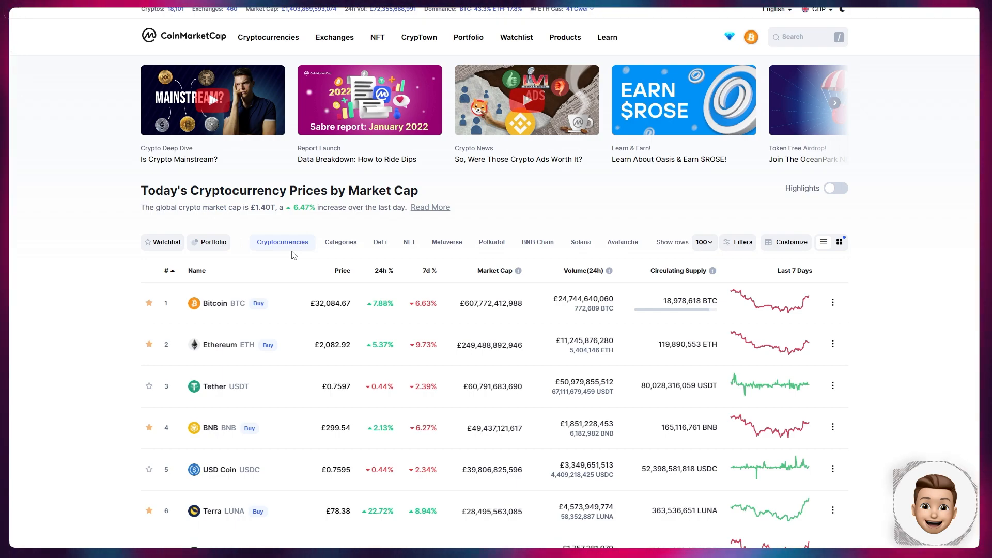
- Scroll the CoinMarketCap price table down past Bitcoin Cash to Hedera at rank 33 and Filecoin
scroll("down", 3)
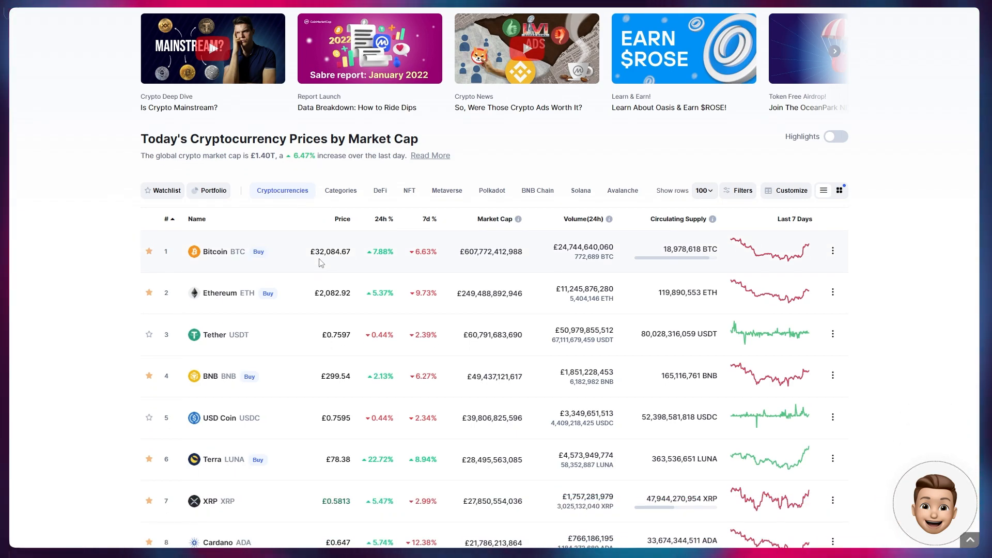
scroll("down", 3)
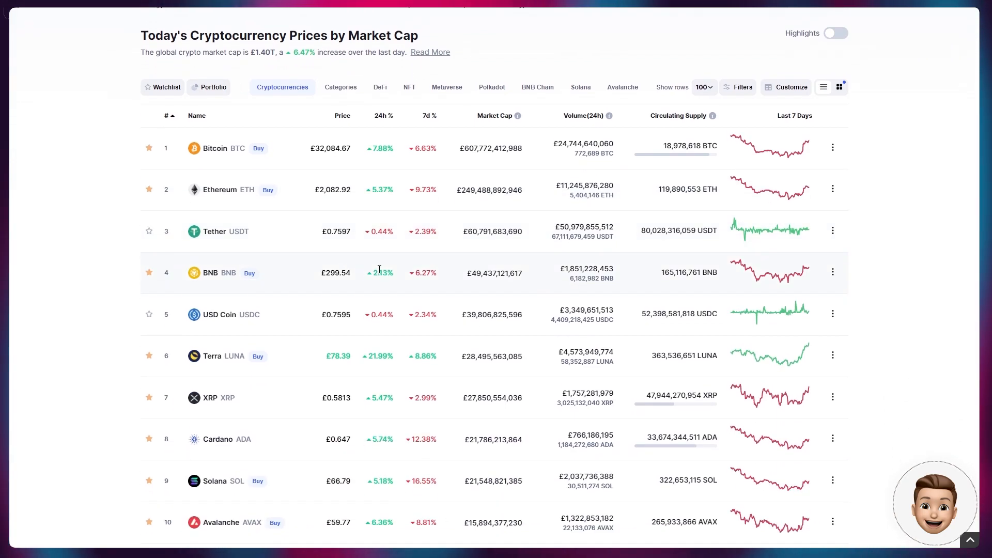
scroll("down", 3)
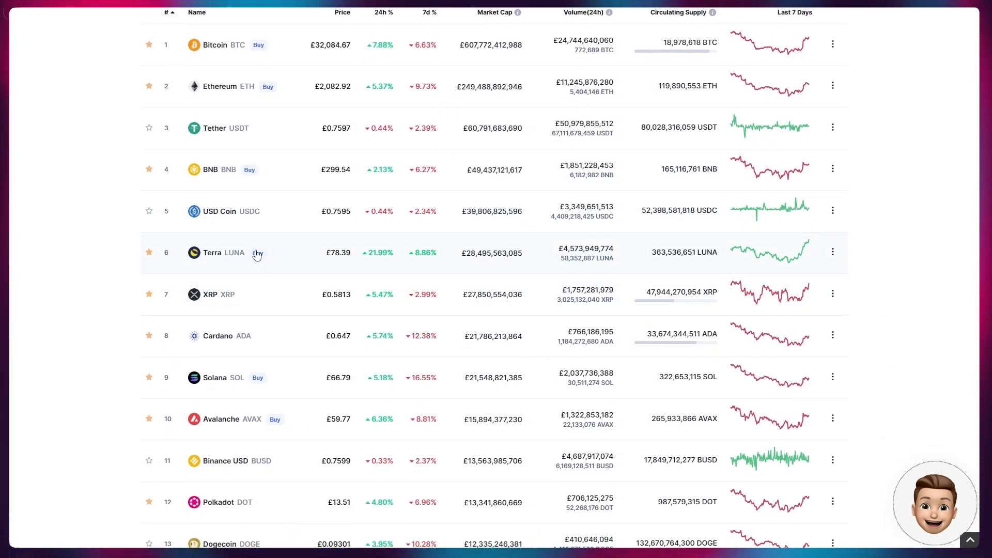
scroll("down", 3)
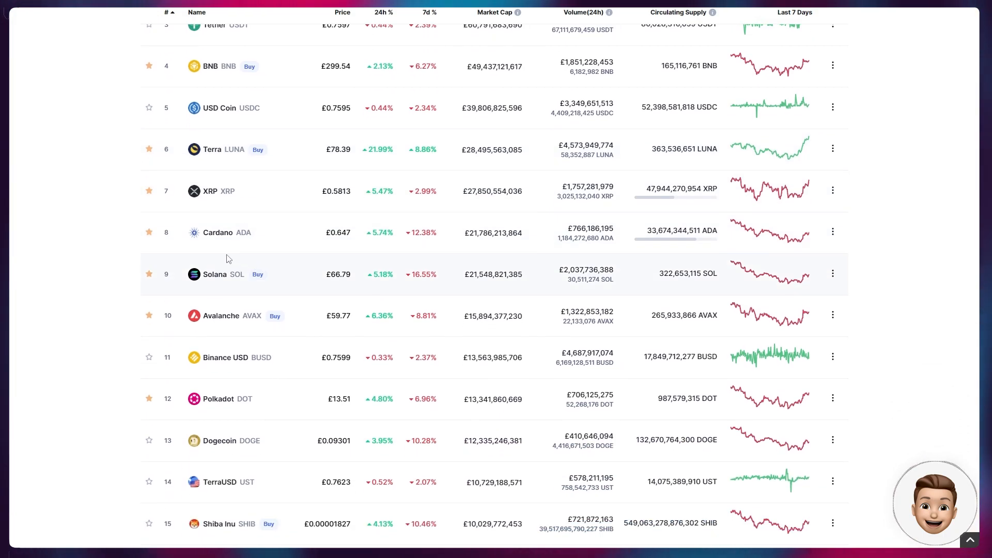
scroll("down", 3)
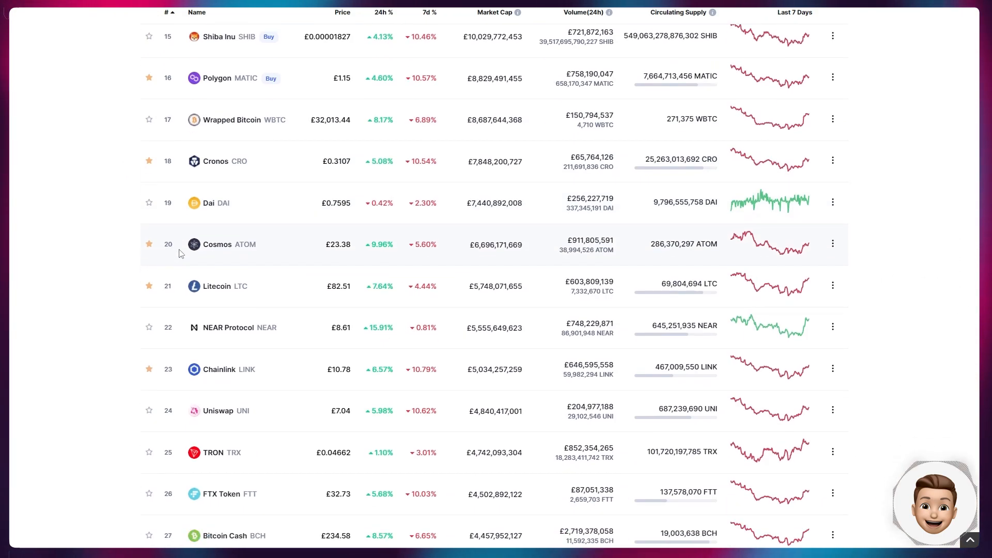
scroll("down", 3)
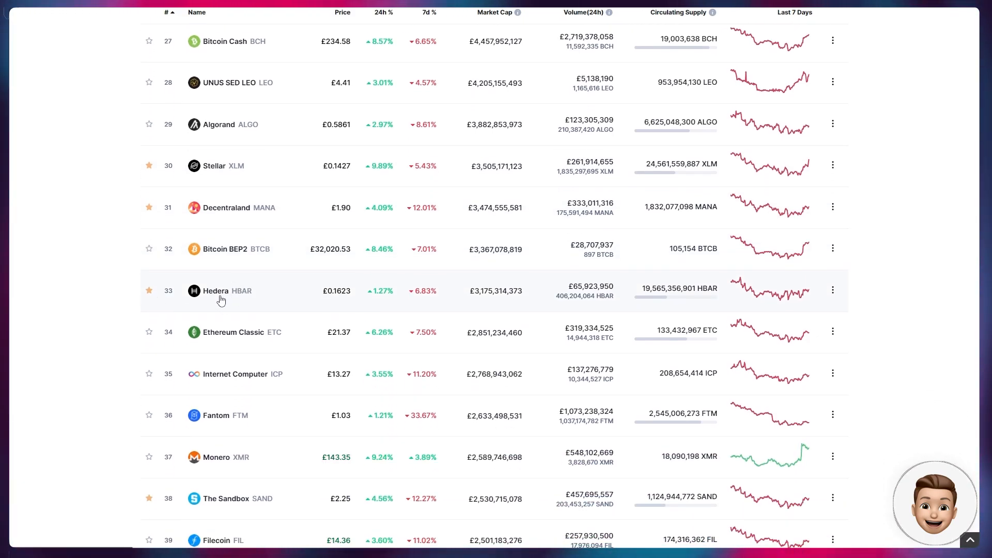
- Open Hedera's coin page and switch its GBP price chart to the 1Y range
left_click(215, 291)
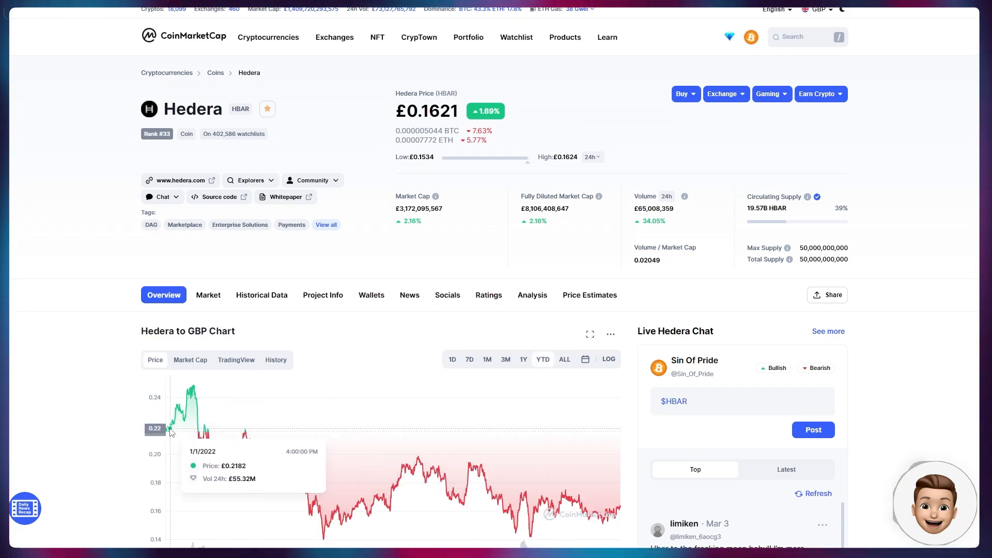
left_click(523, 358)
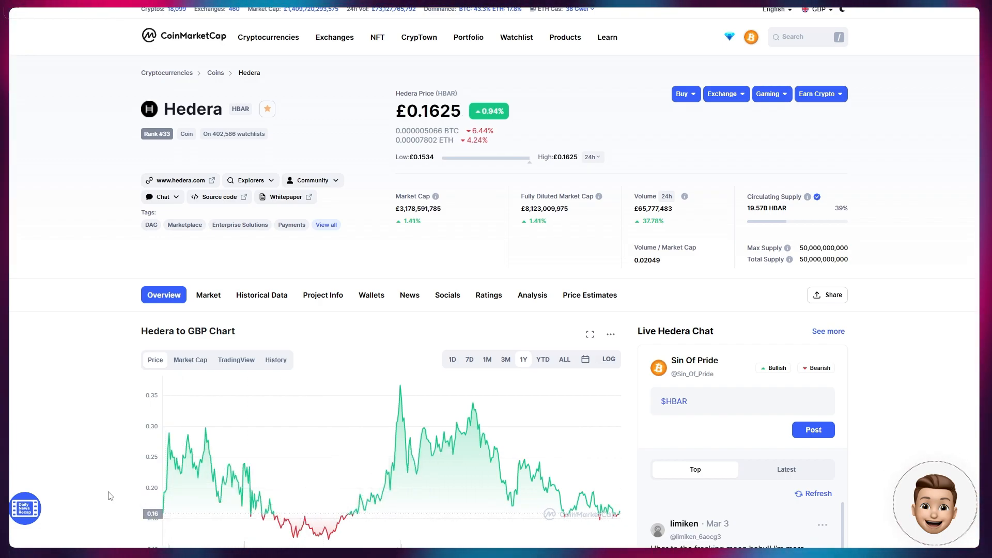
mouse_move(459, 472)
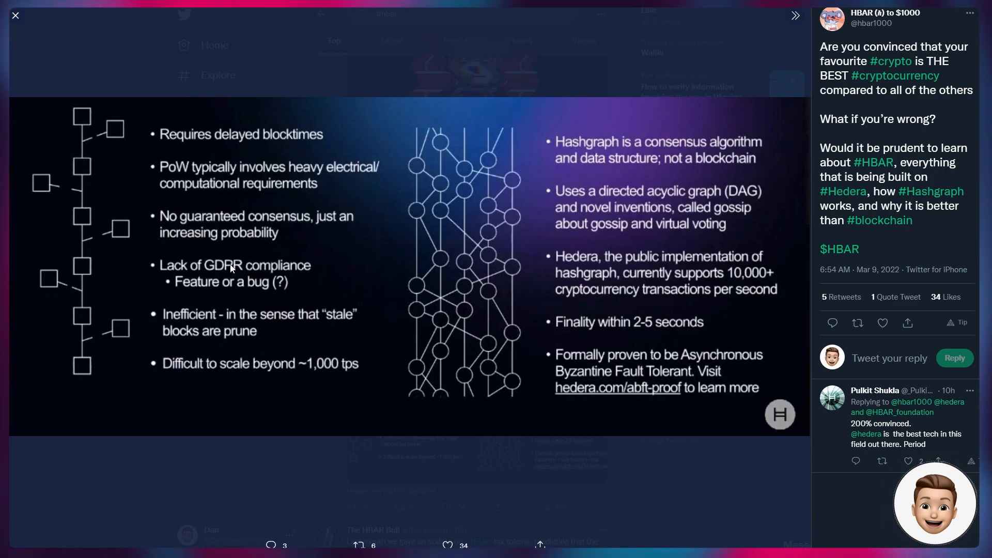
mouse_move(880, 280)
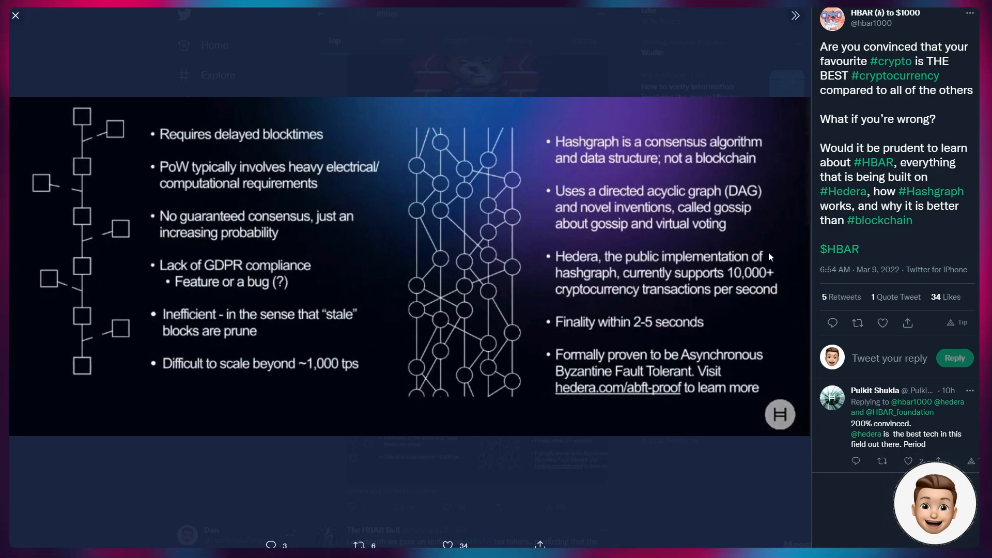
mouse_move(152, 213)
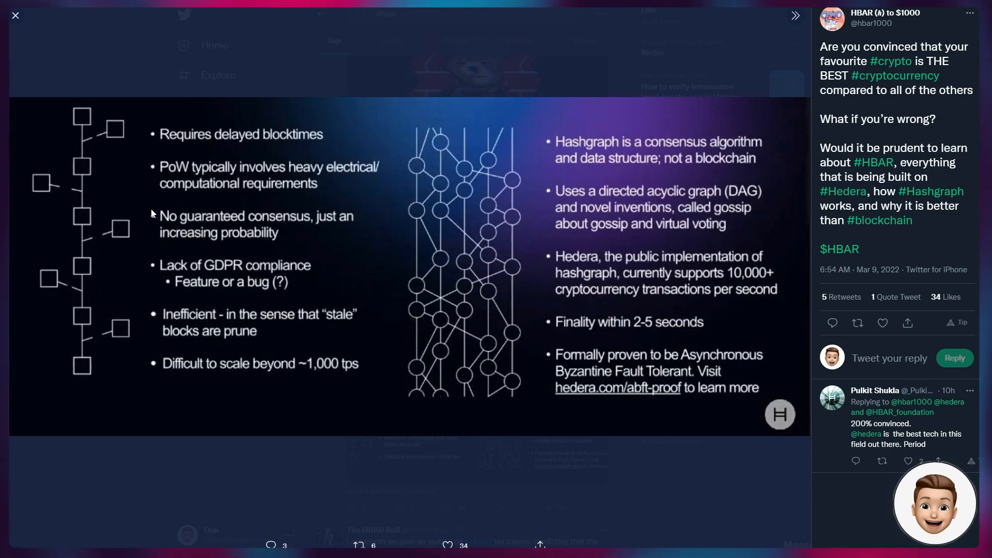
mouse_move(140, 216)
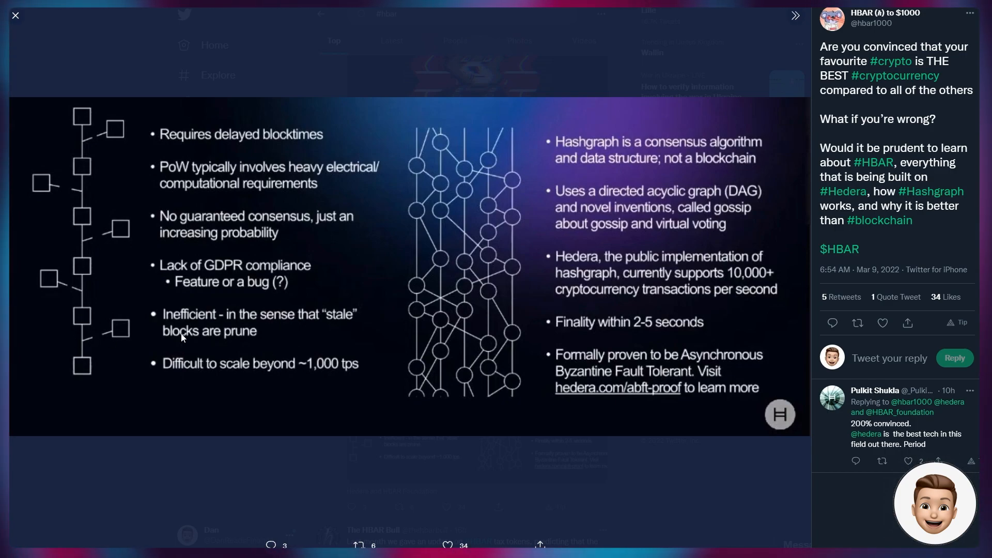
mouse_move(49, 327)
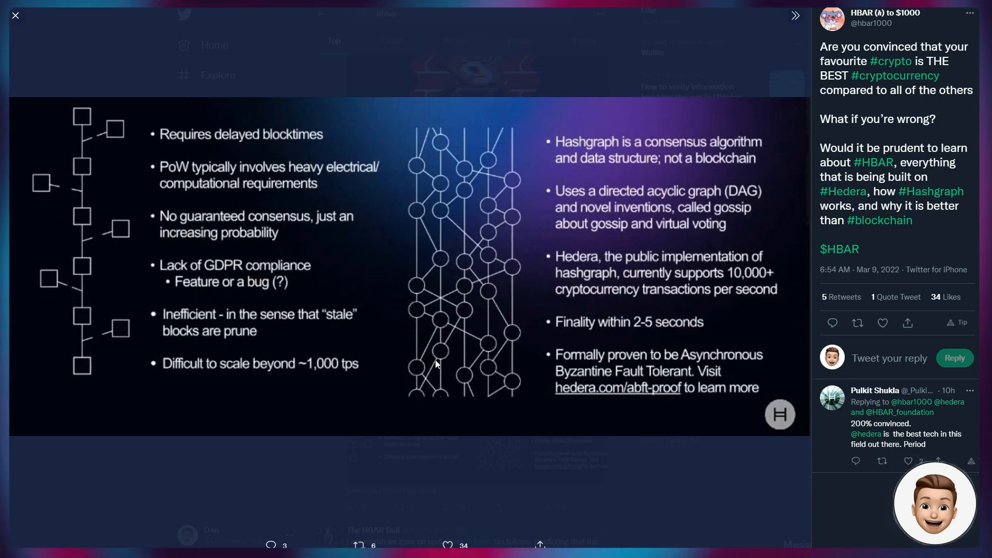
mouse_move(374, 118)
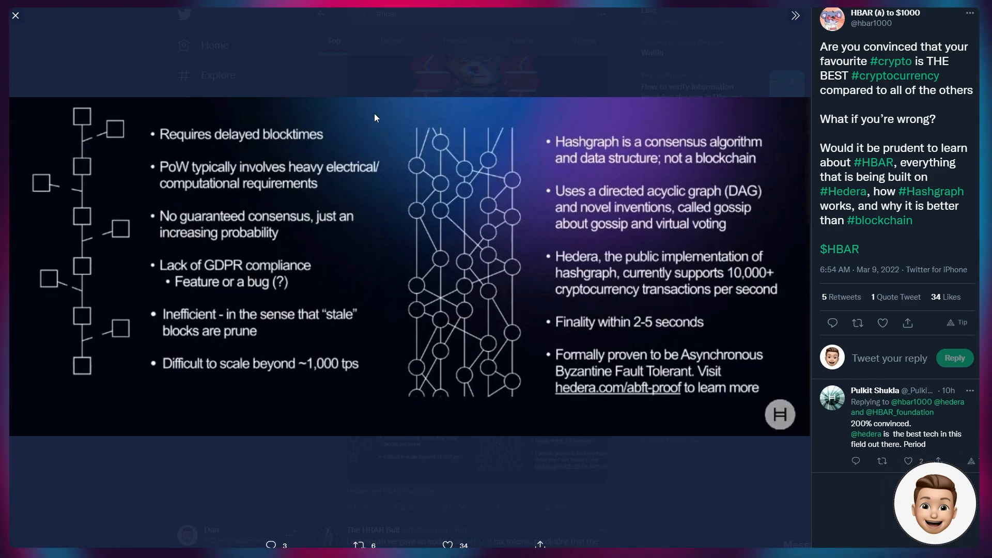
mouse_move(439, 450)
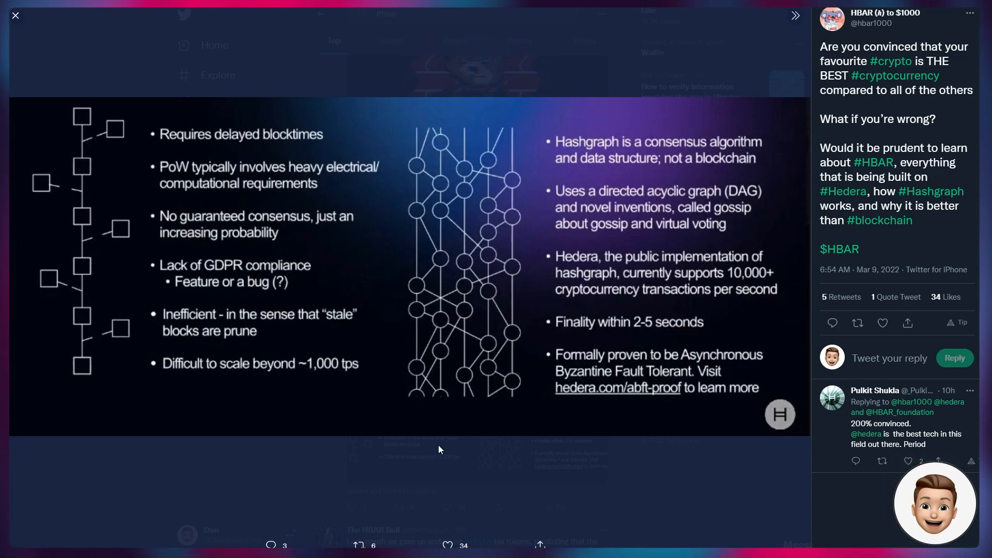
mouse_move(439, 221)
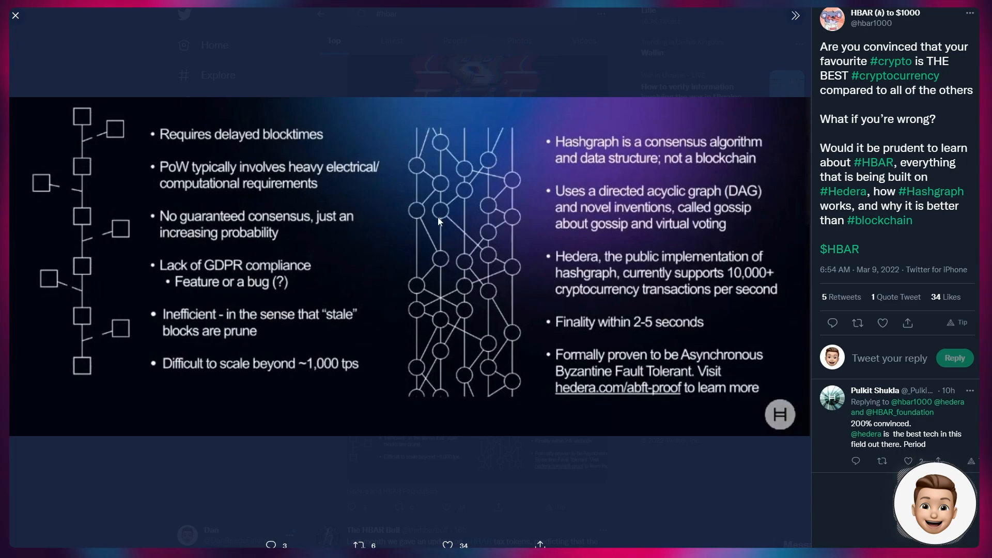
mouse_move(335, 241)
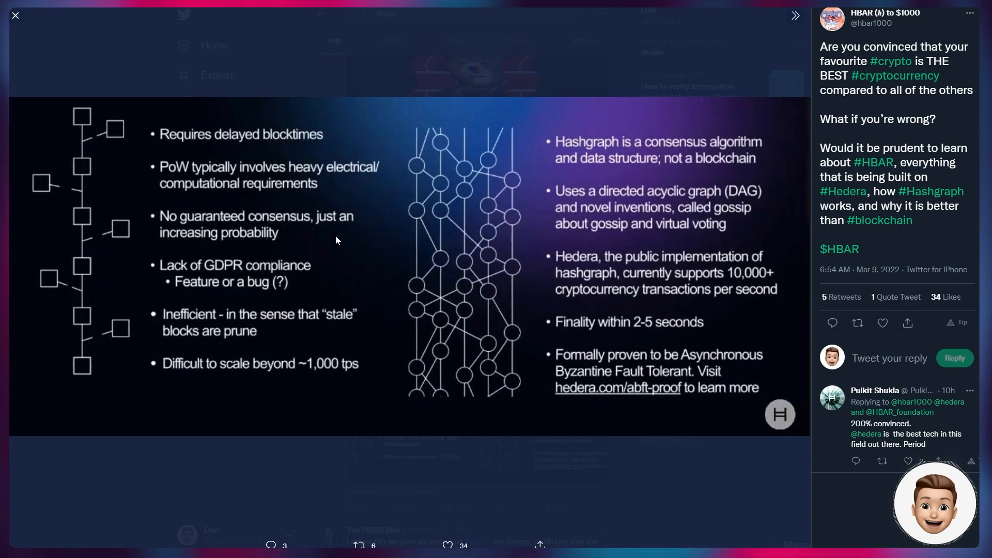
mouse_move(253, 234)
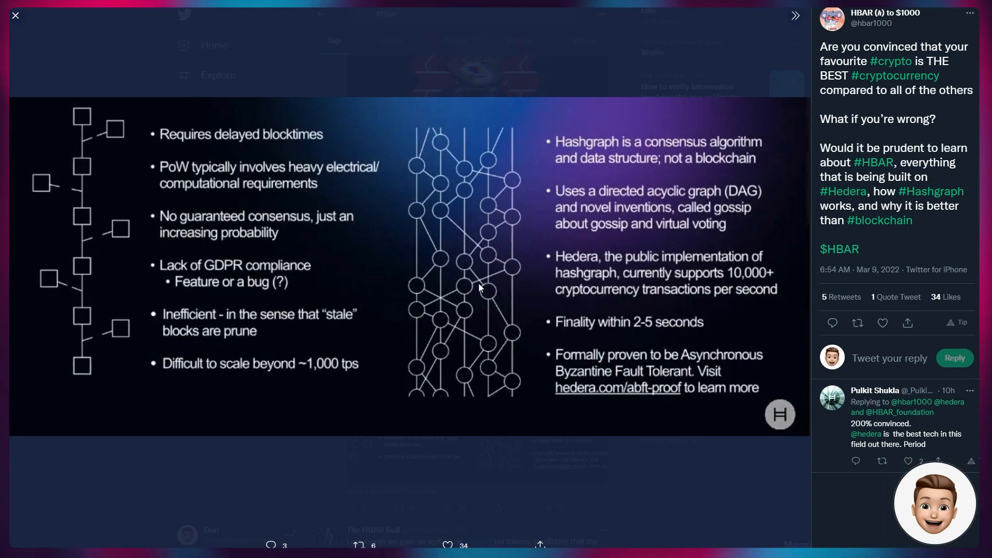
mouse_move(461, 246)
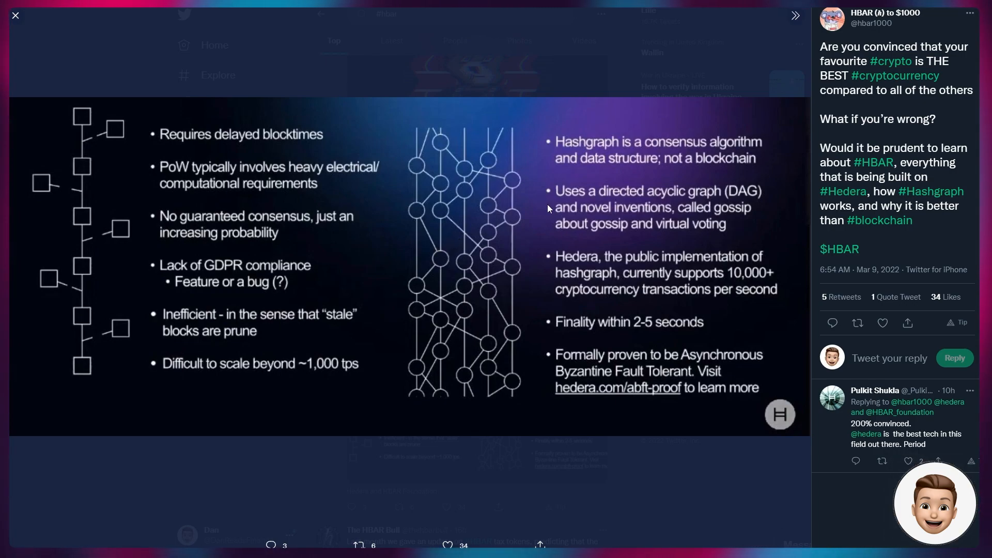
mouse_move(447, 266)
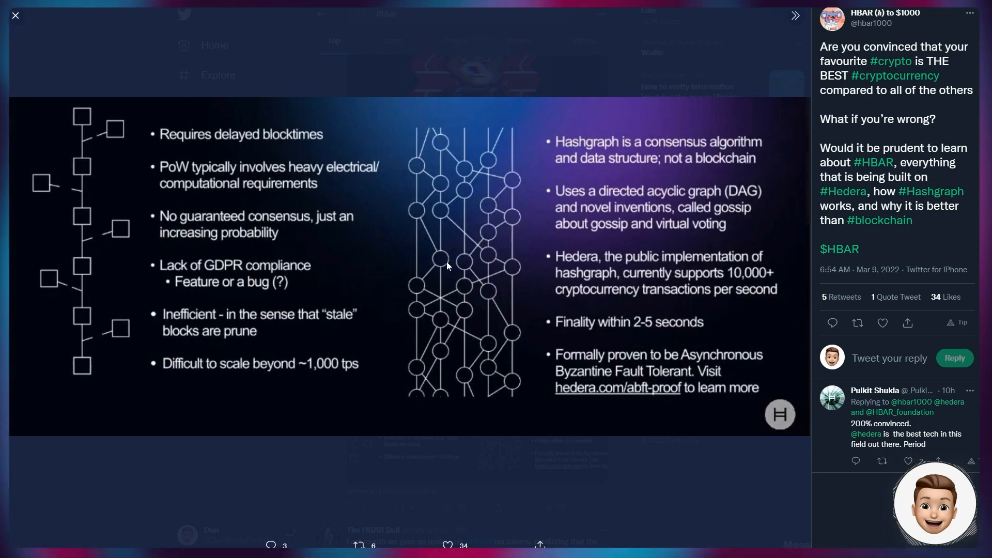
mouse_move(483, 256)
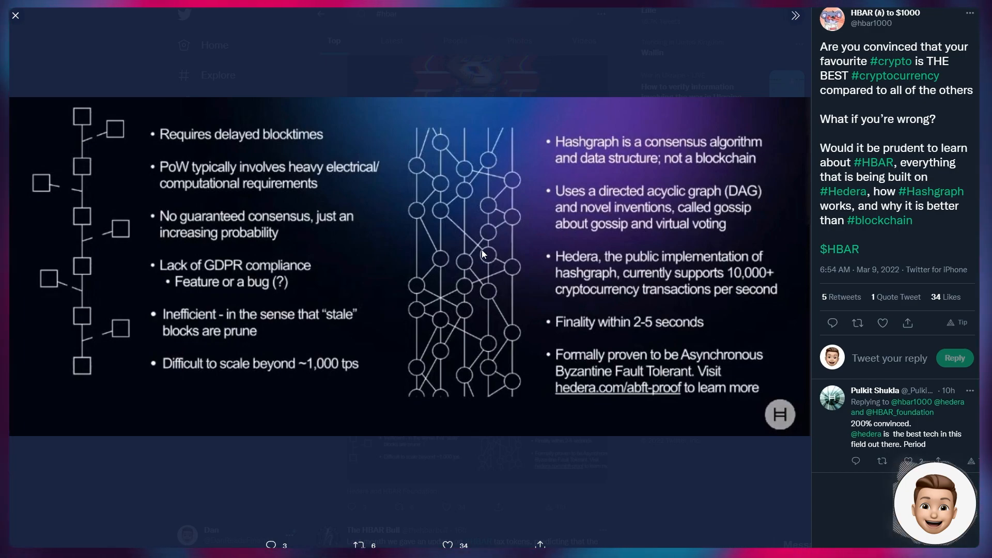
mouse_move(468, 296)
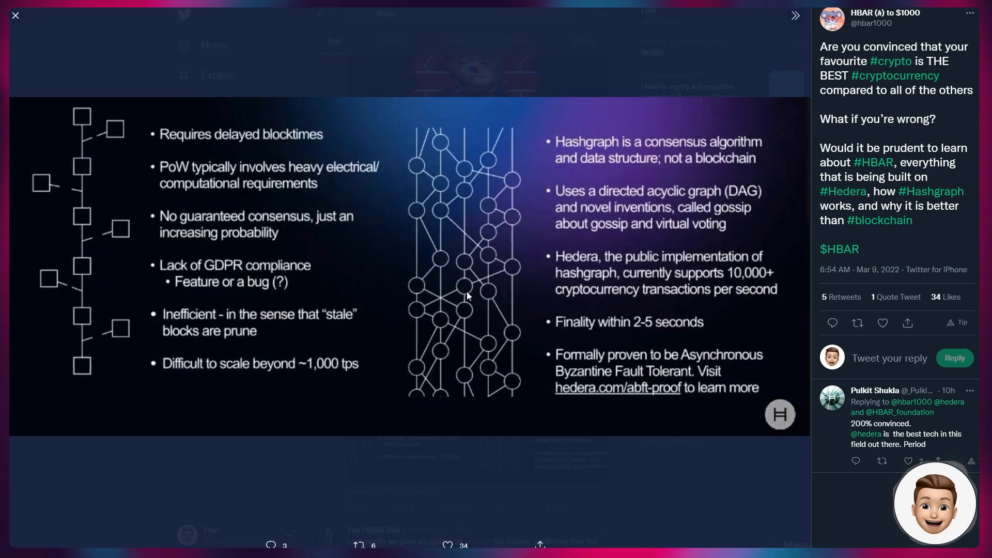
mouse_move(445, 246)
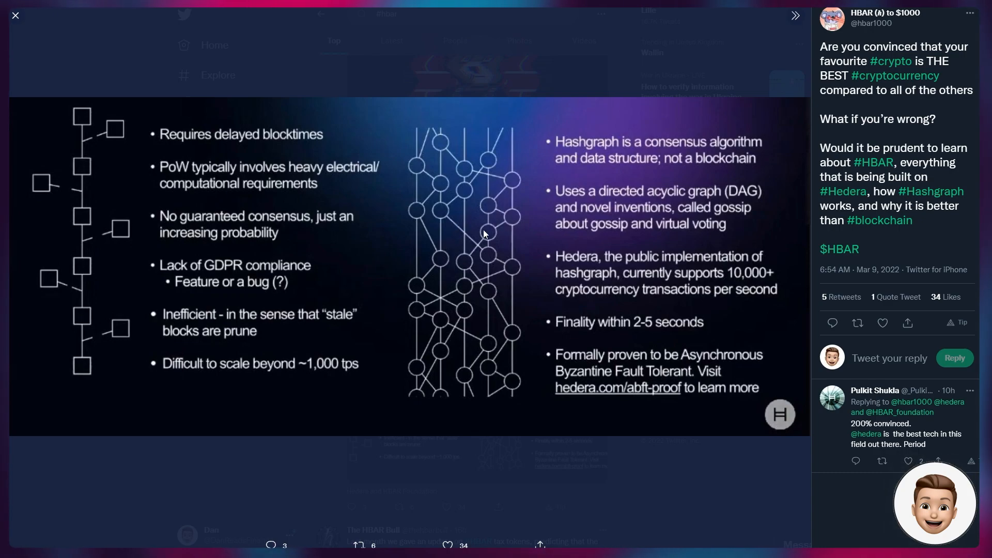
mouse_move(611, 318)
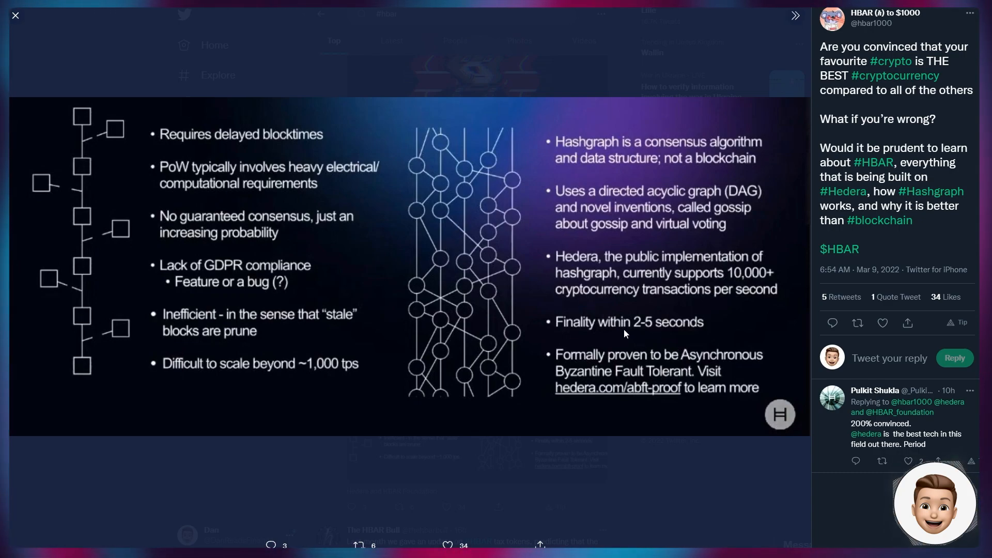
mouse_move(588, 324)
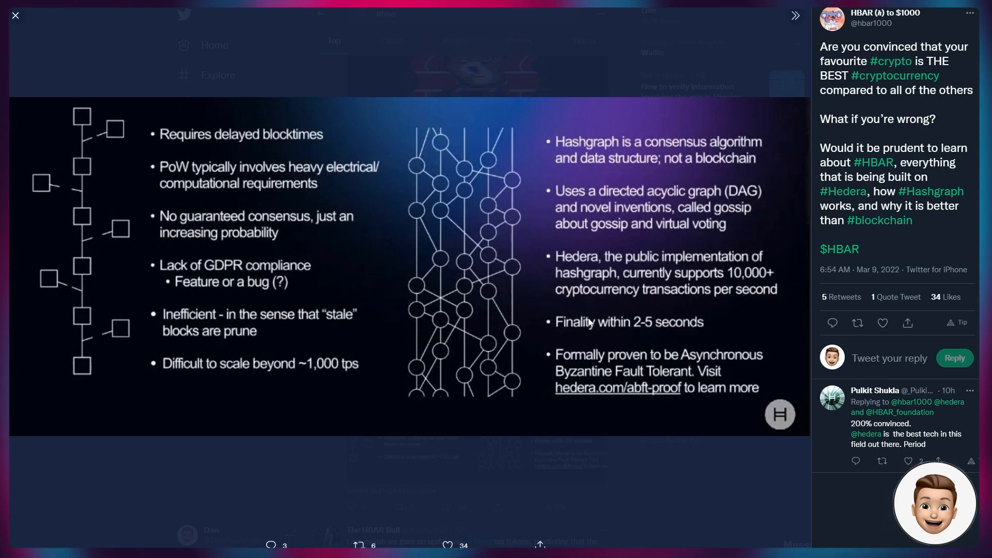
mouse_move(540, 316)
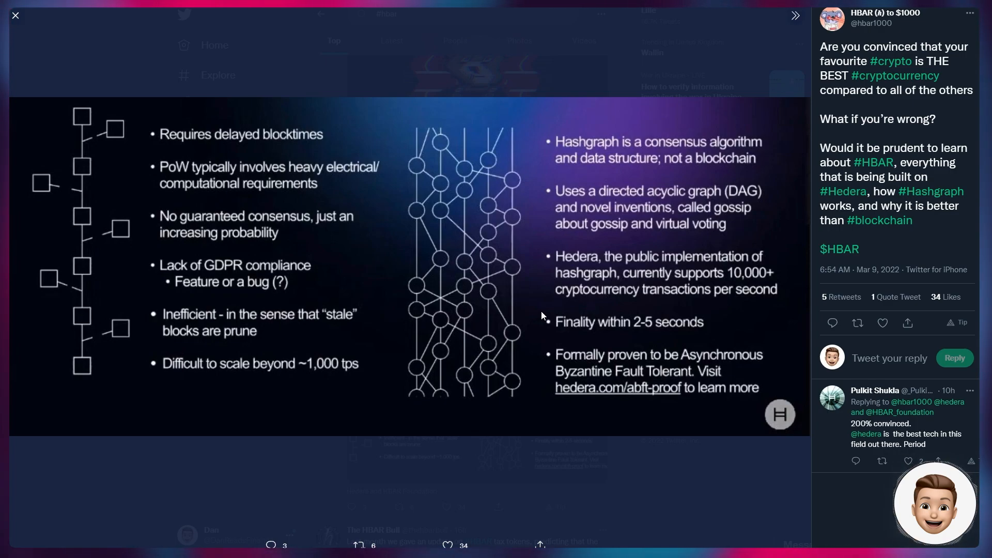
mouse_move(543, 314)
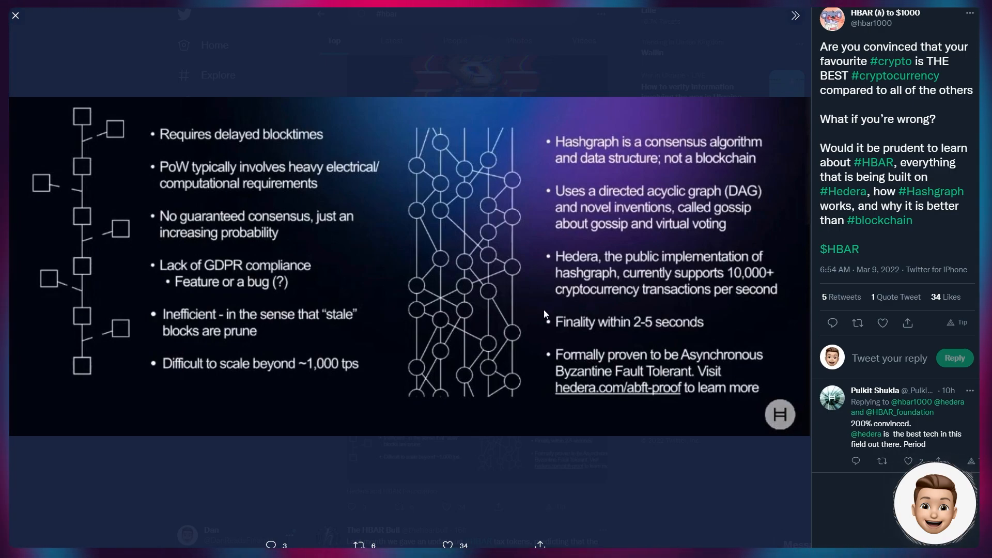
mouse_move(376, 141)
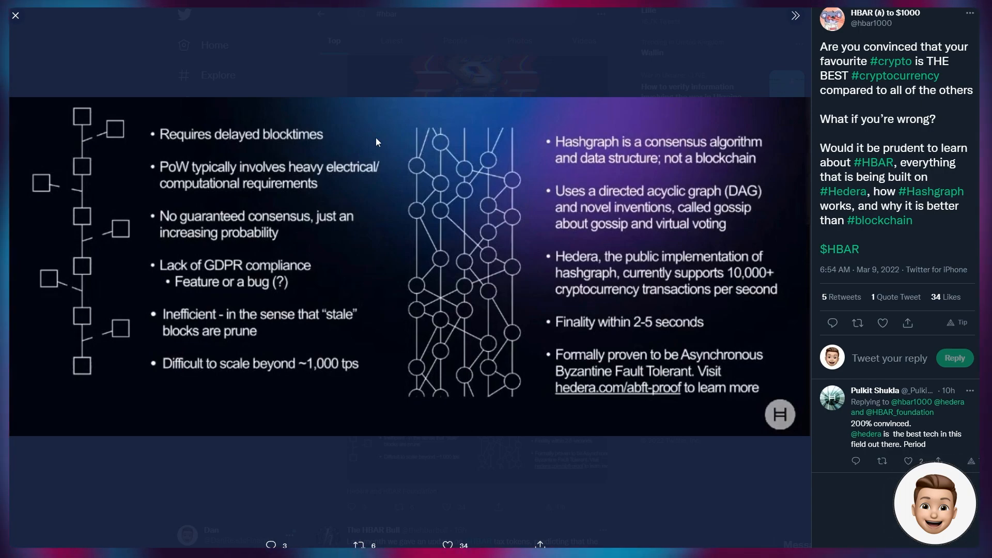
- Close the enlarged slide and read the Polygon tweet's replies down to the HBAR node-organizations reply
left_click(15, 16)
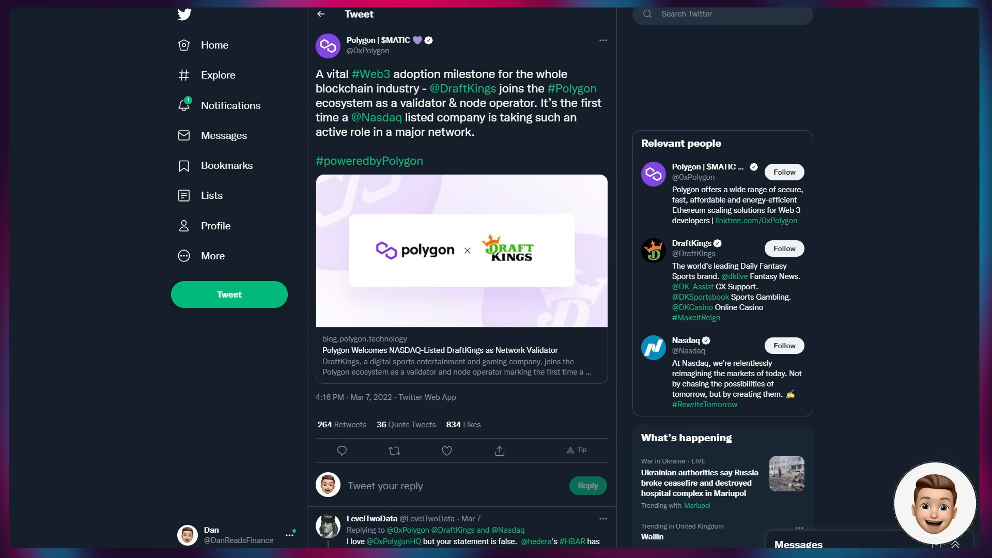
mouse_move(376, 116)
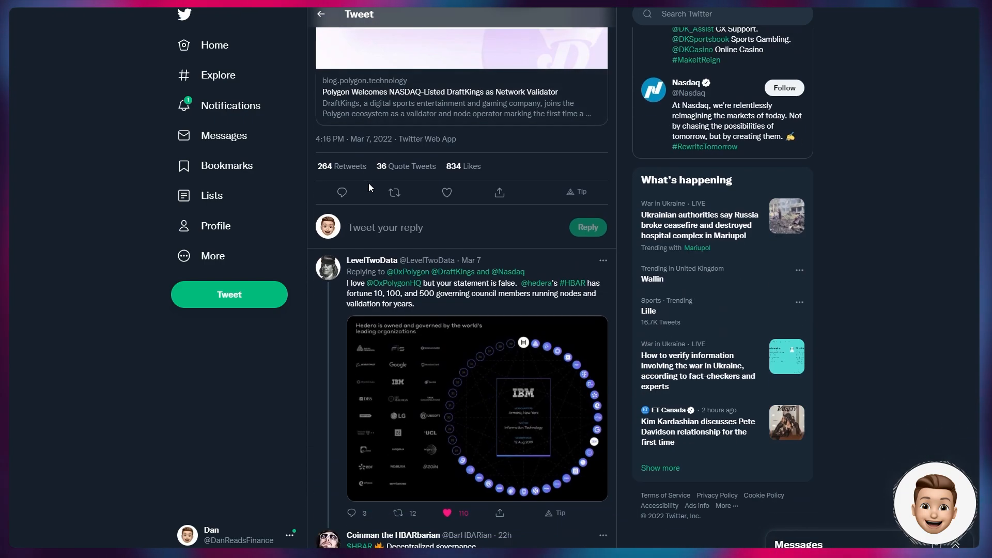
scroll("down", 3)
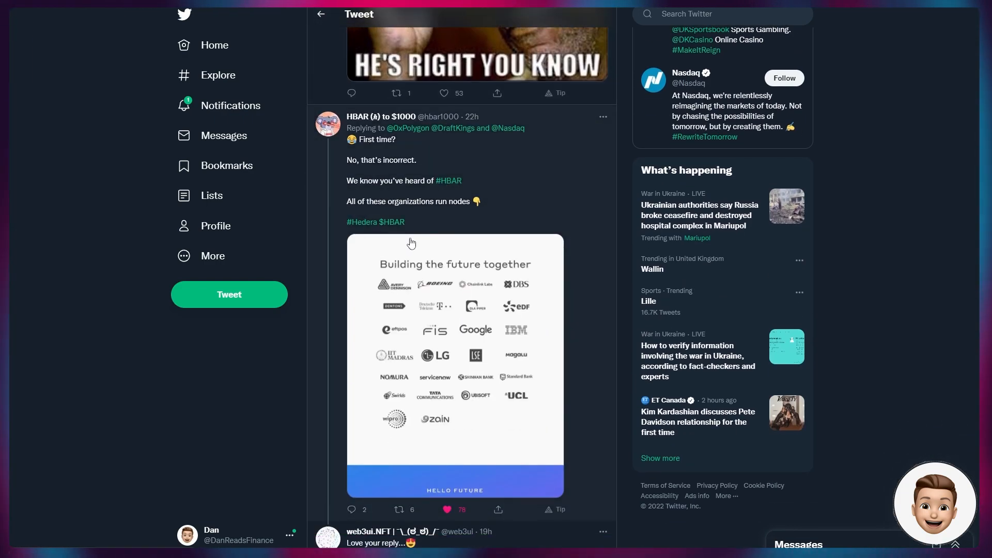
mouse_move(417, 307)
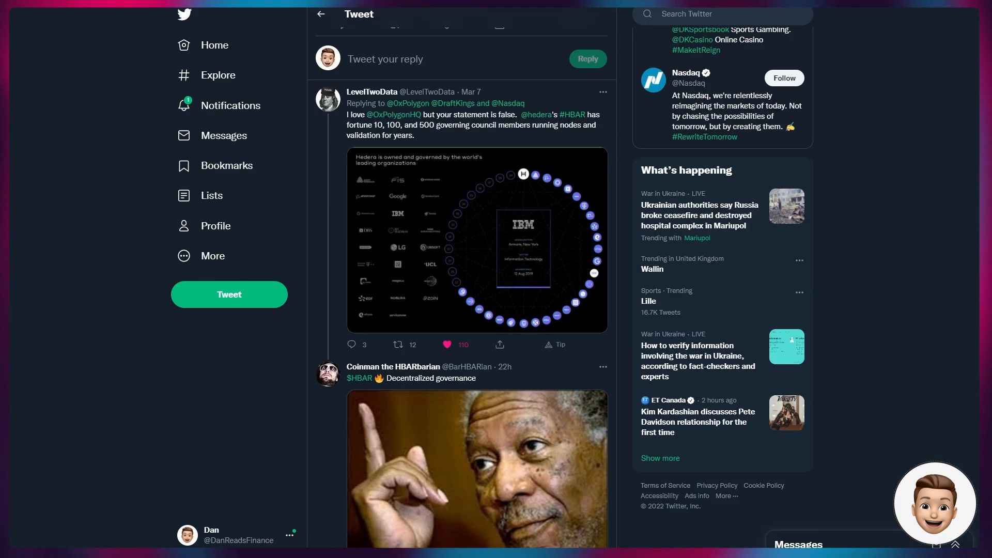
scroll("down", 3)
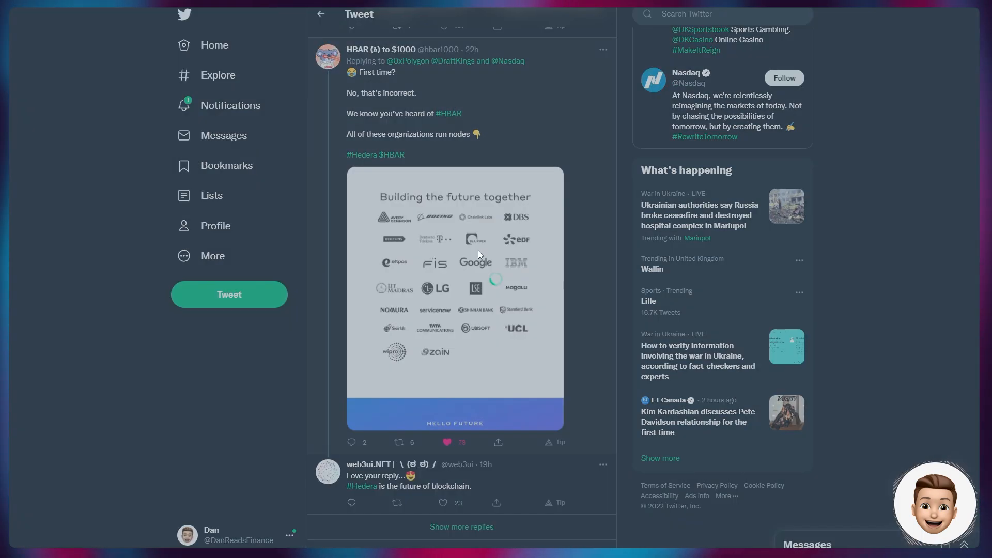
- Enlarge the reply's 'Building the future together' image of Hedera's node-running organizations
left_click(455, 298)
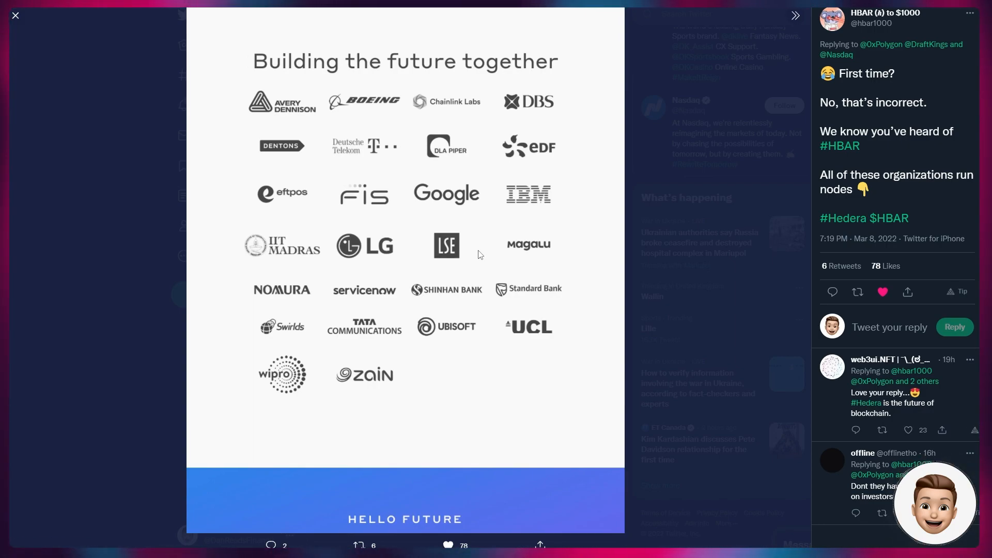
mouse_move(464, 234)
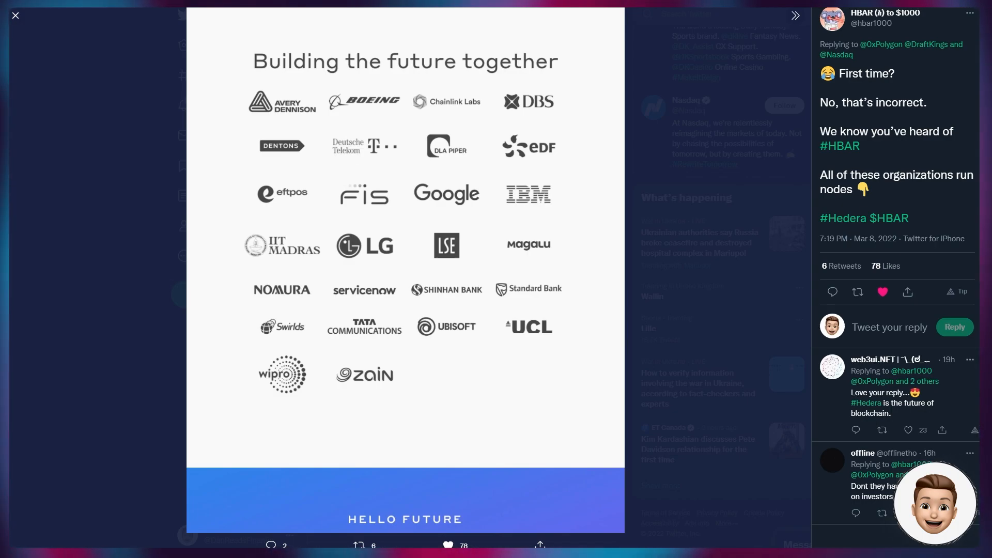
mouse_move(32, 37)
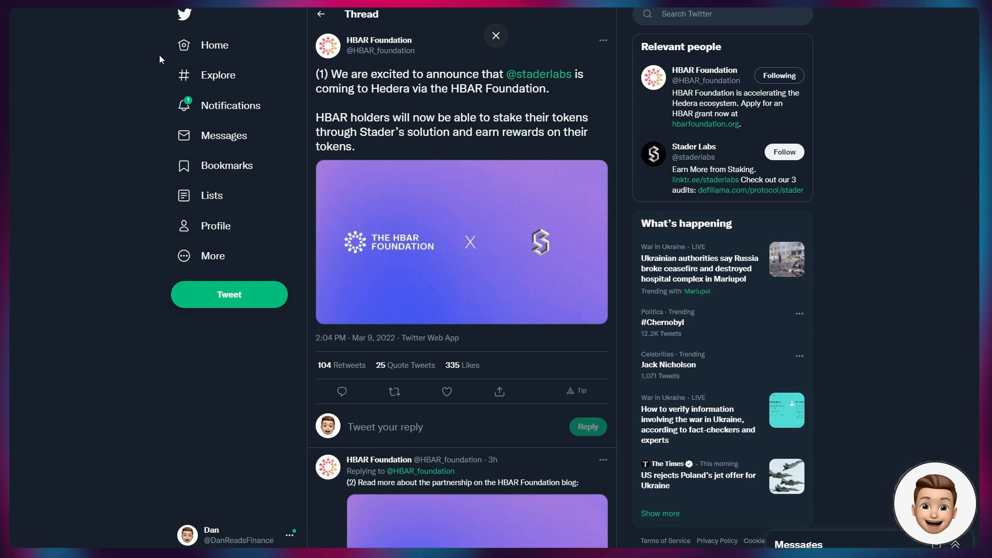
- Scroll through the HBAR Foundation's Stader Labs staking announcement thread
scroll("down", 3)
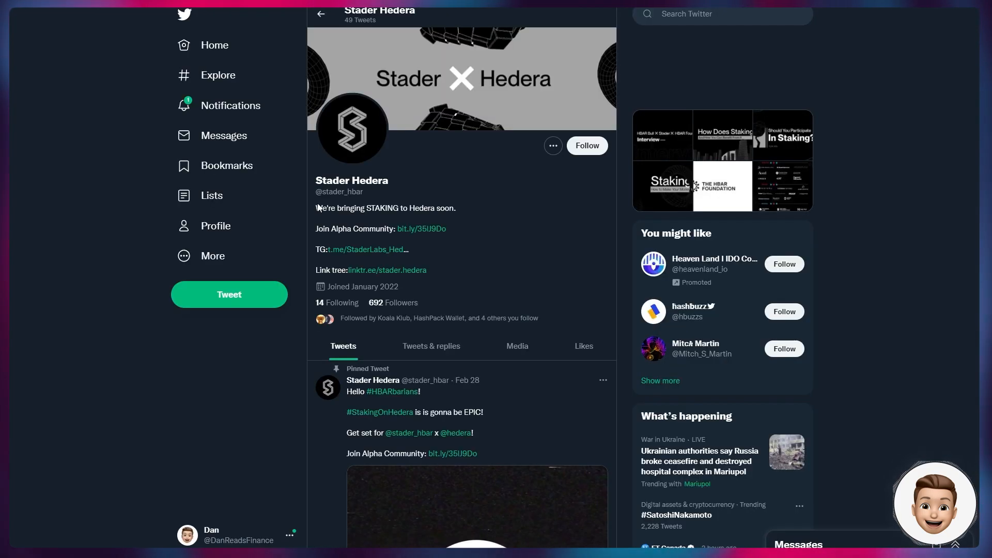
scroll("down", 3)
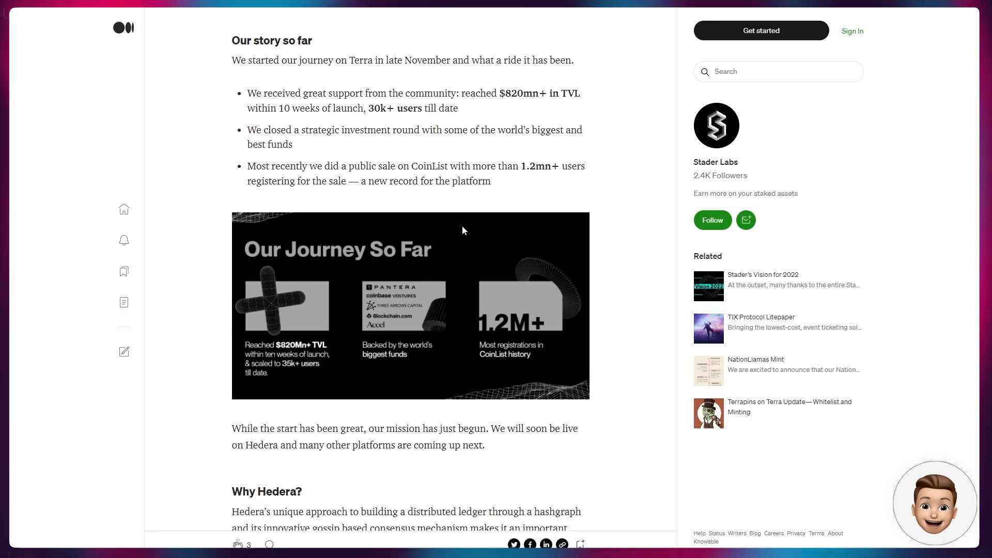
- Read Stader Labs' Medium article through 'Why Hedera?', 'Why Staking on Hedera?' to 'So What is Coming?'
scroll("down", 3)
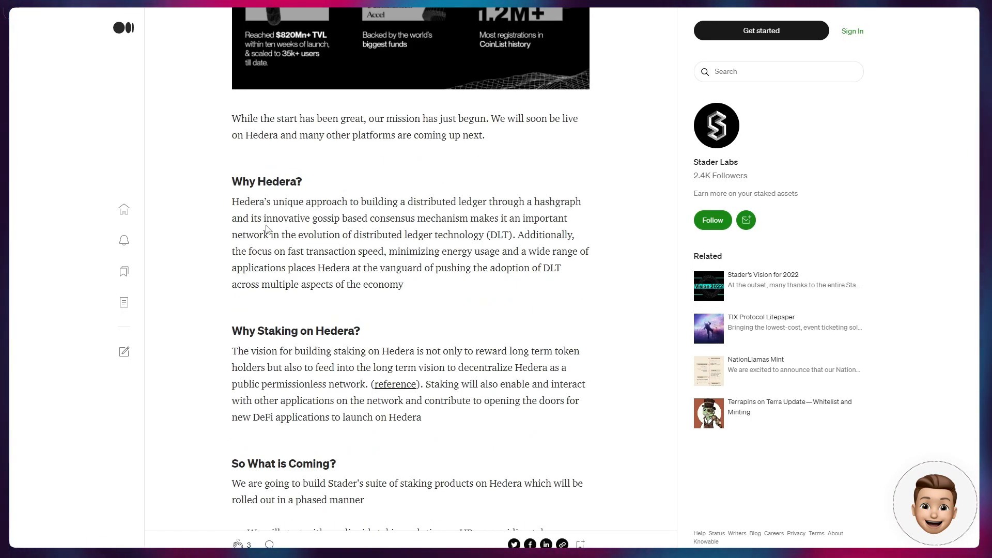
scroll("down", 3)
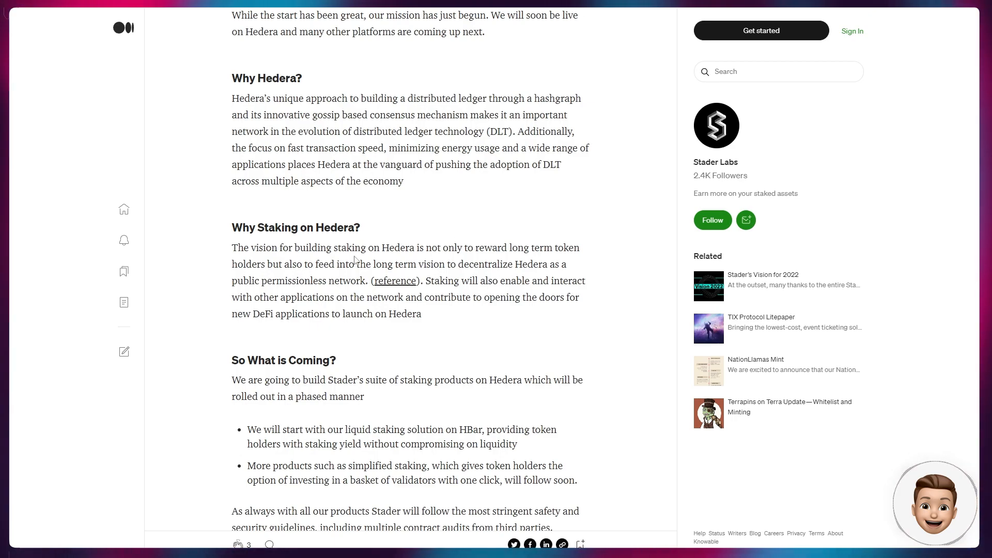
mouse_move(405, 258)
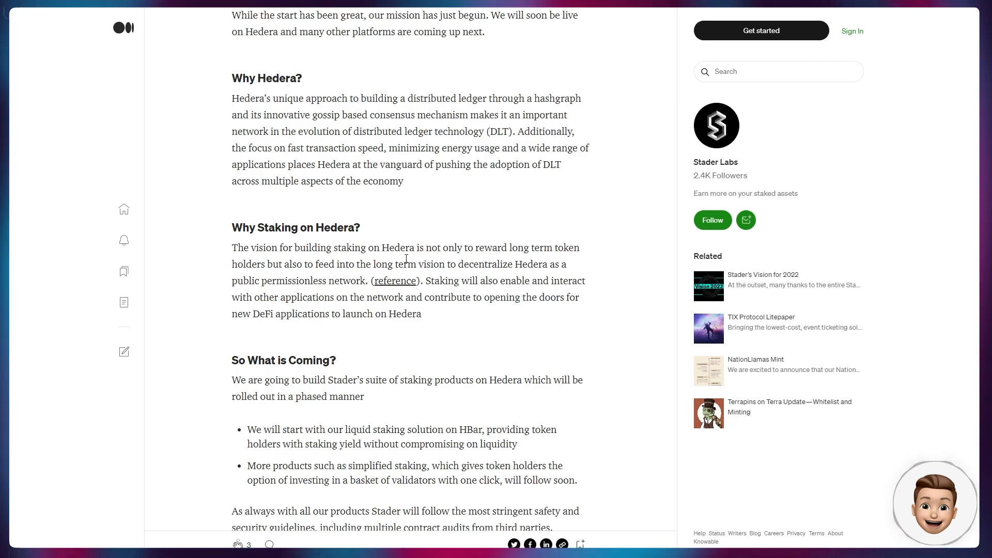
mouse_move(243, 243)
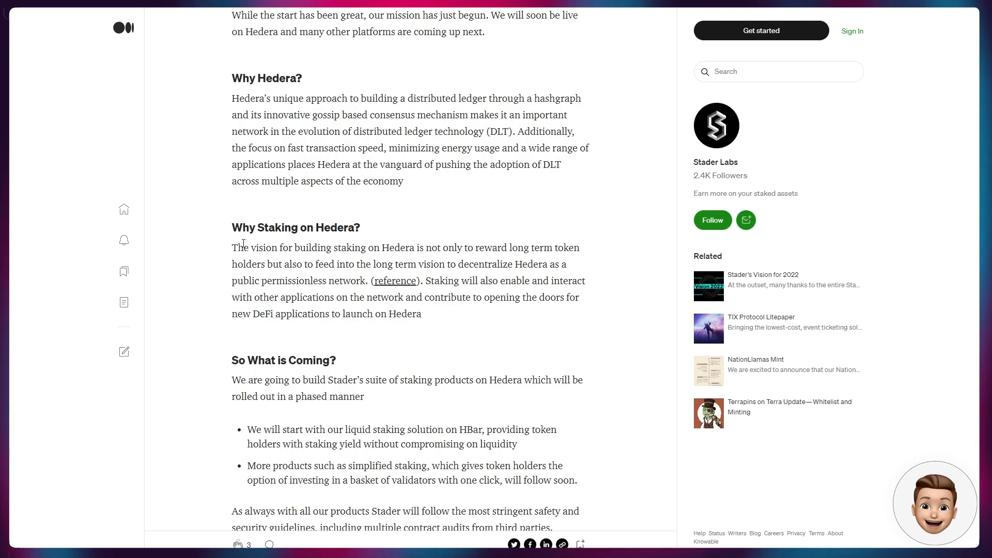
left_click_drag(232, 247, 371, 264)
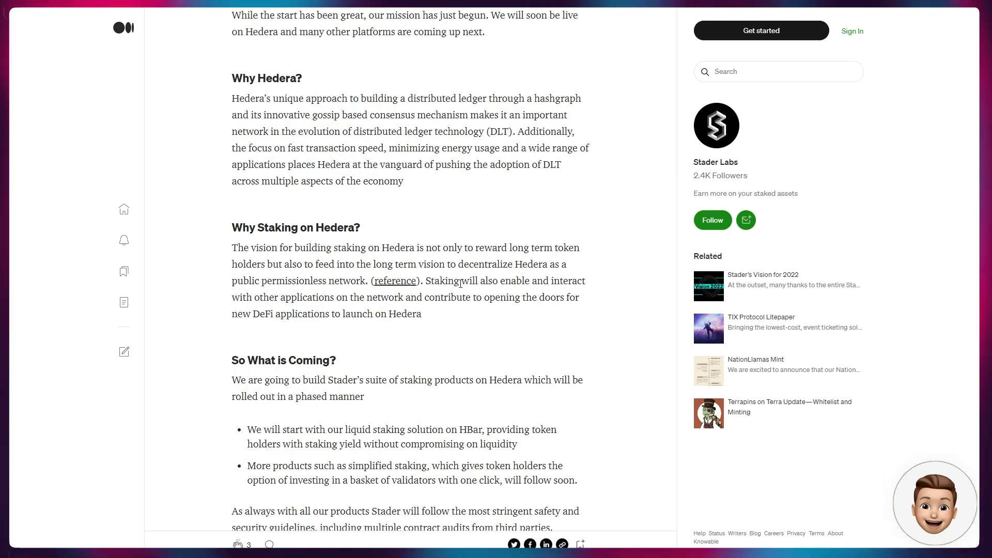
mouse_move(473, 280)
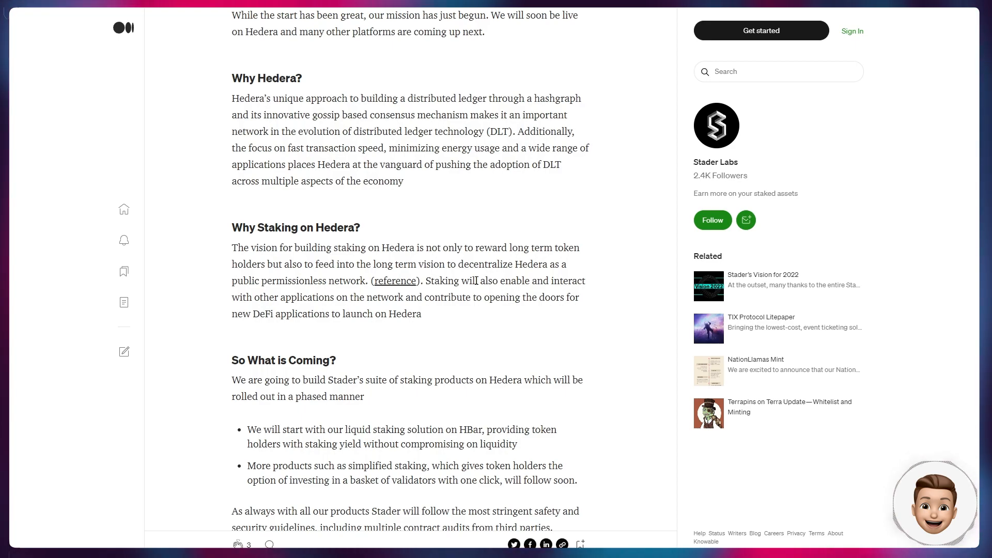
scroll("down", 3)
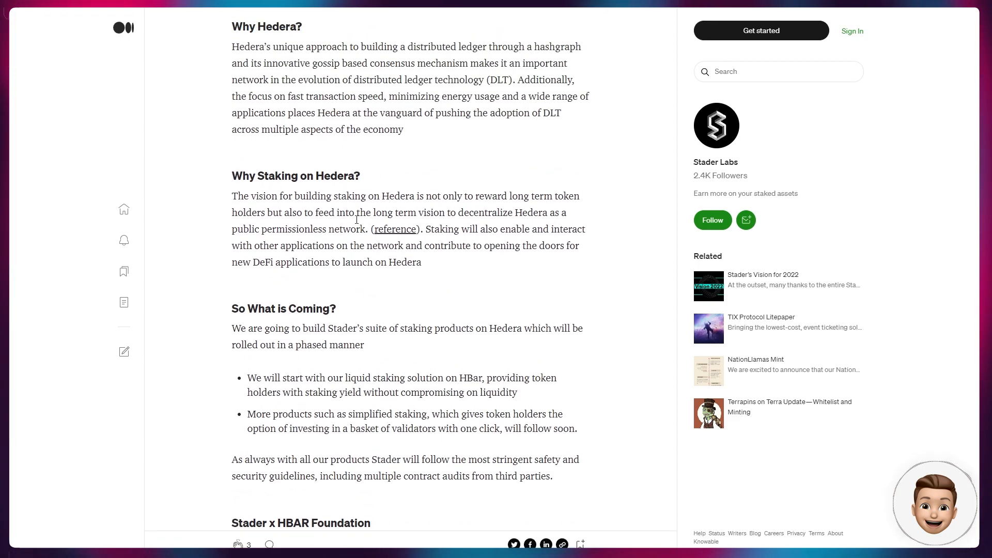
mouse_move(357, 226)
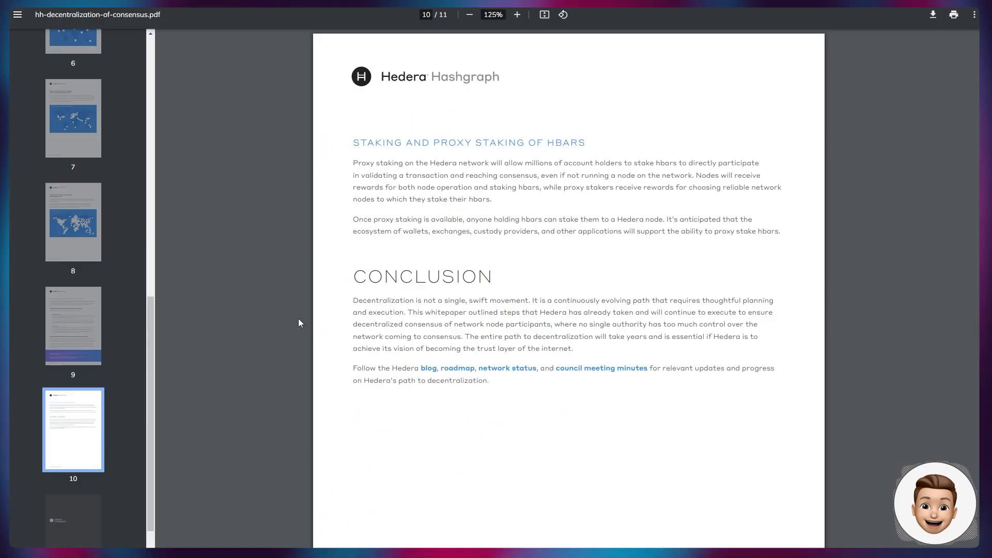
mouse_move(336, 317)
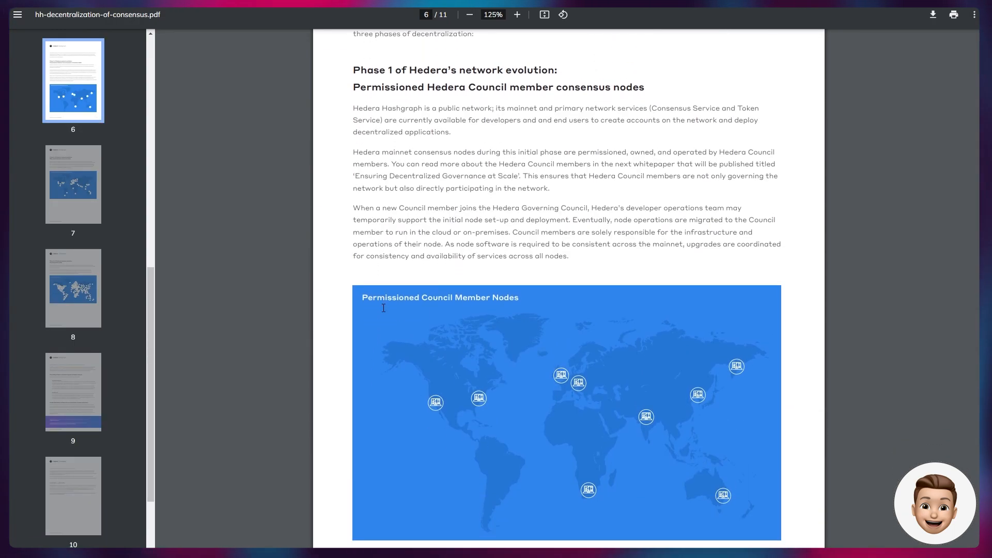
mouse_move(420, 130)
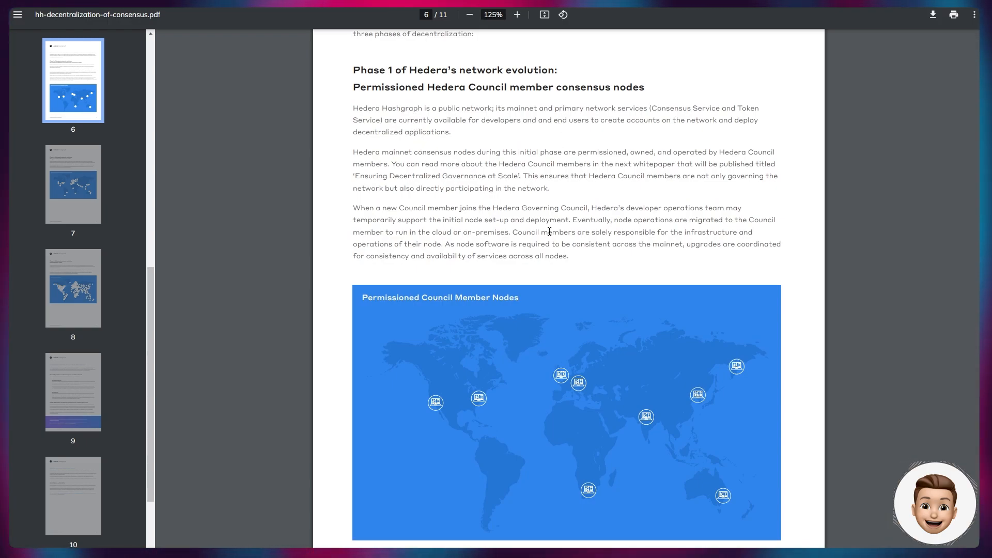
- Scroll the Hedera PDF past the Phase 2 map to page 8 on Phase 3 permissionless nodes
scroll("down", 3)
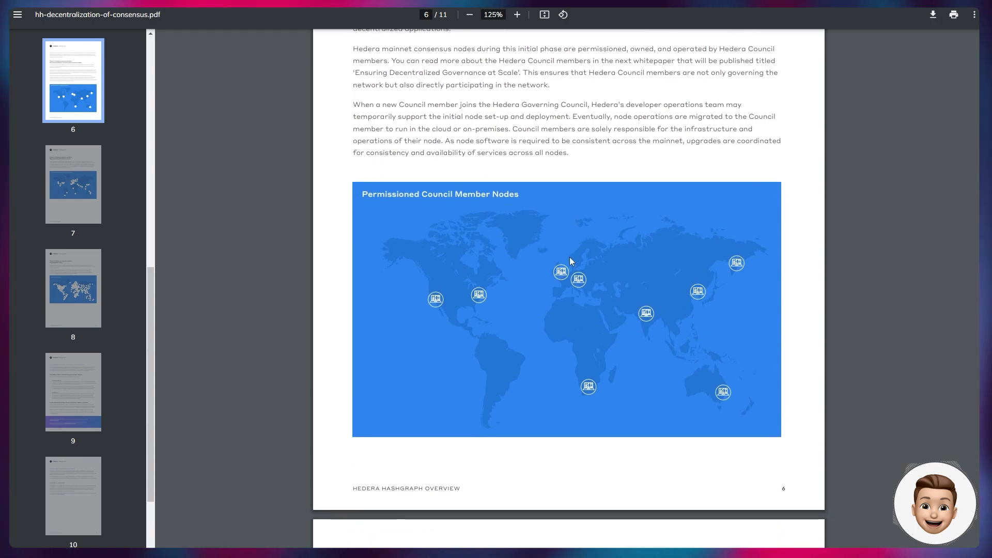
scroll("down", 3)
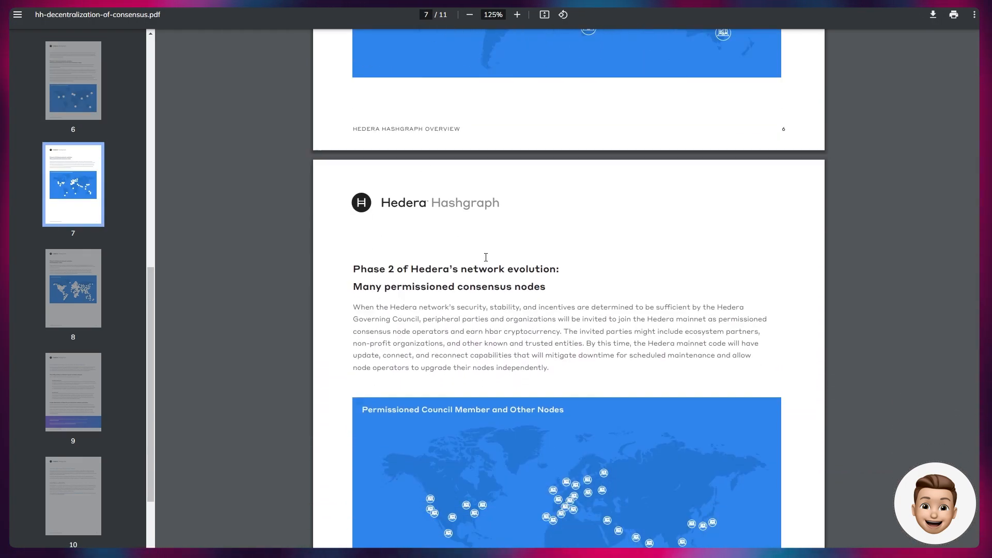
scroll("down", 3)
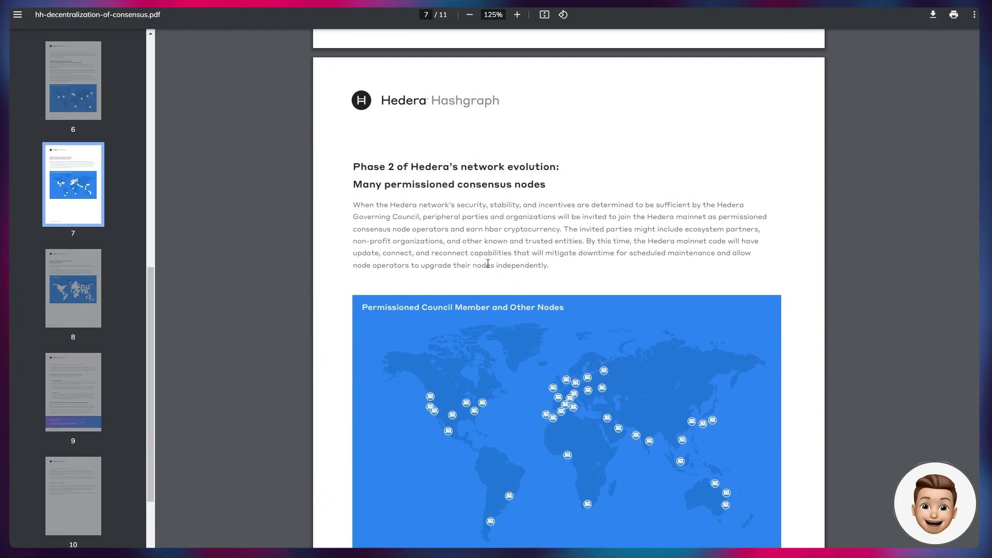
scroll("down", 3)
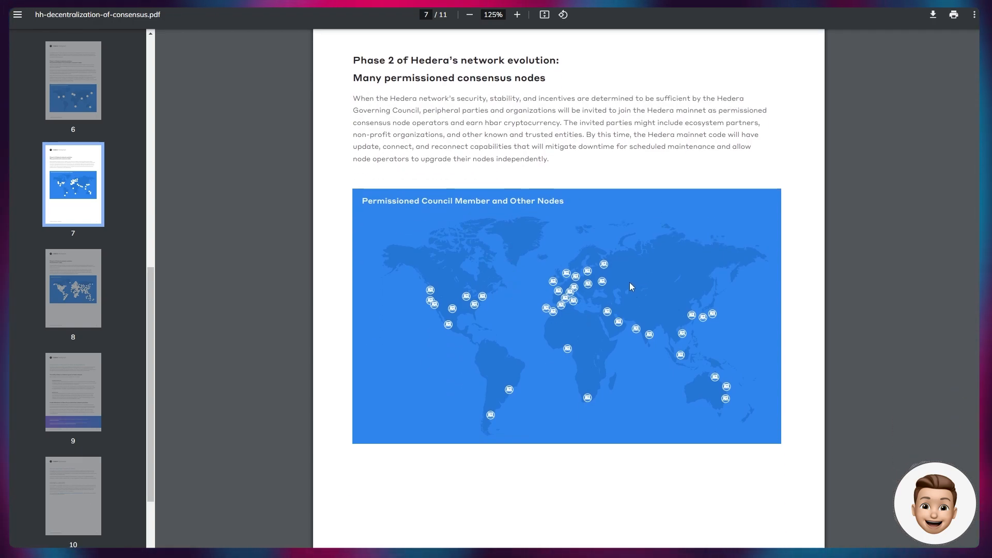
mouse_move(637, 303)
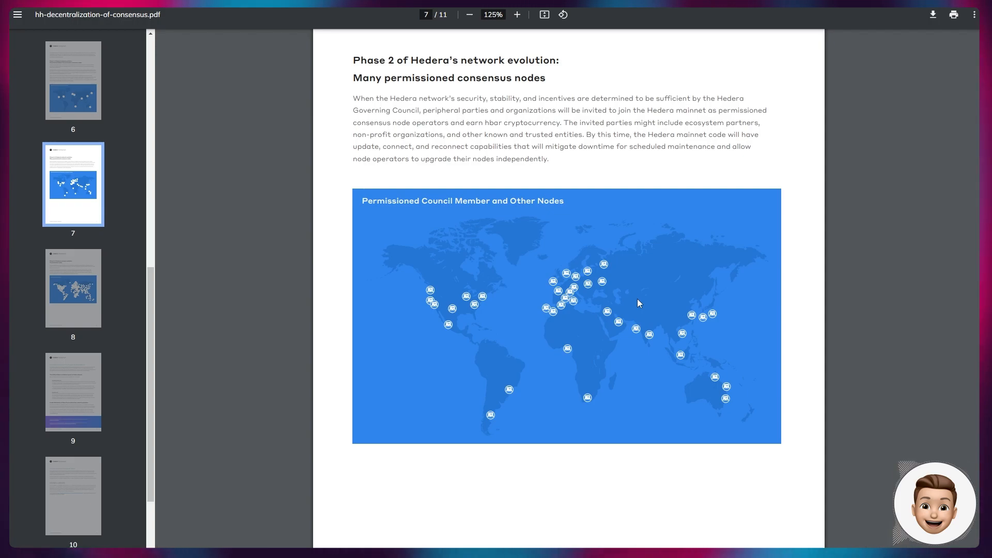
scroll("down", 3)
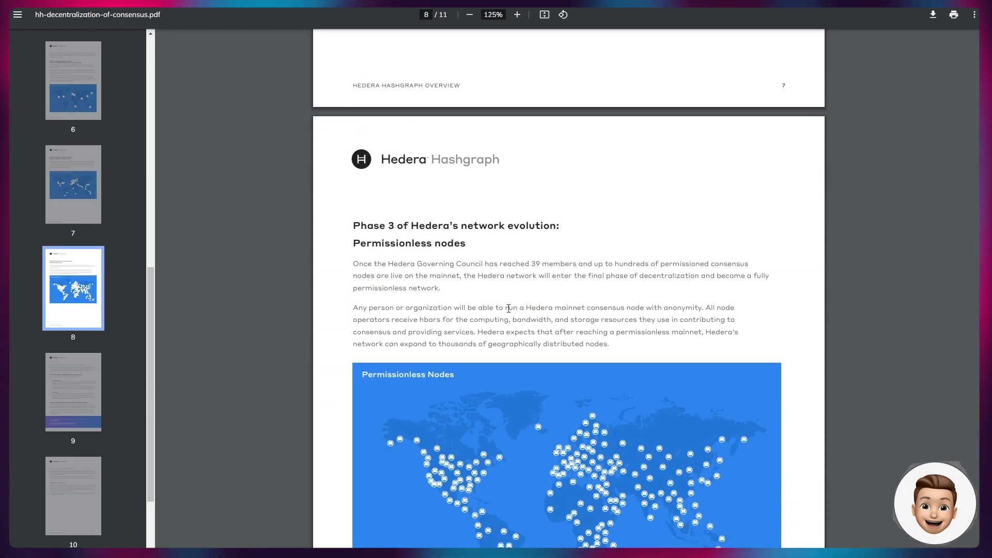
scroll("down", 3)
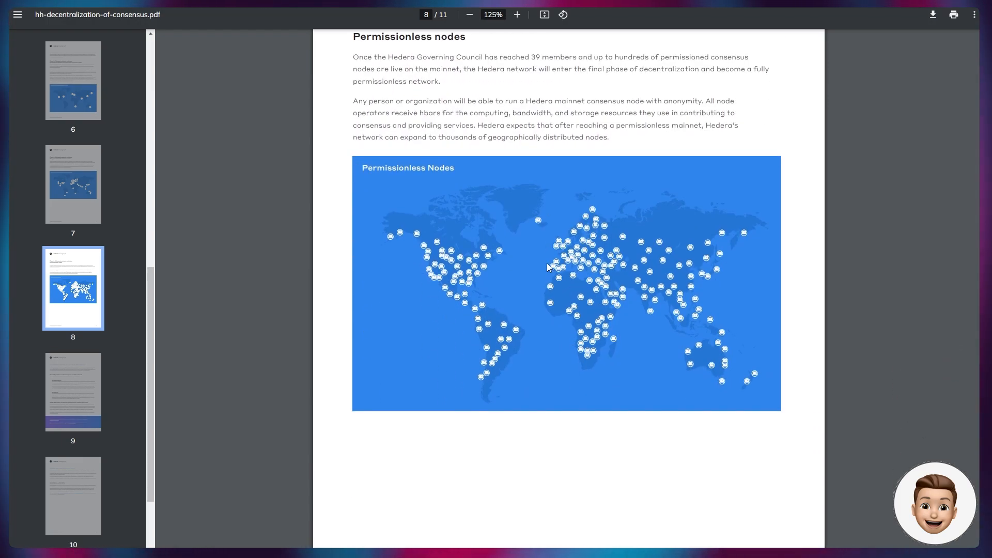
scroll("down", 3)
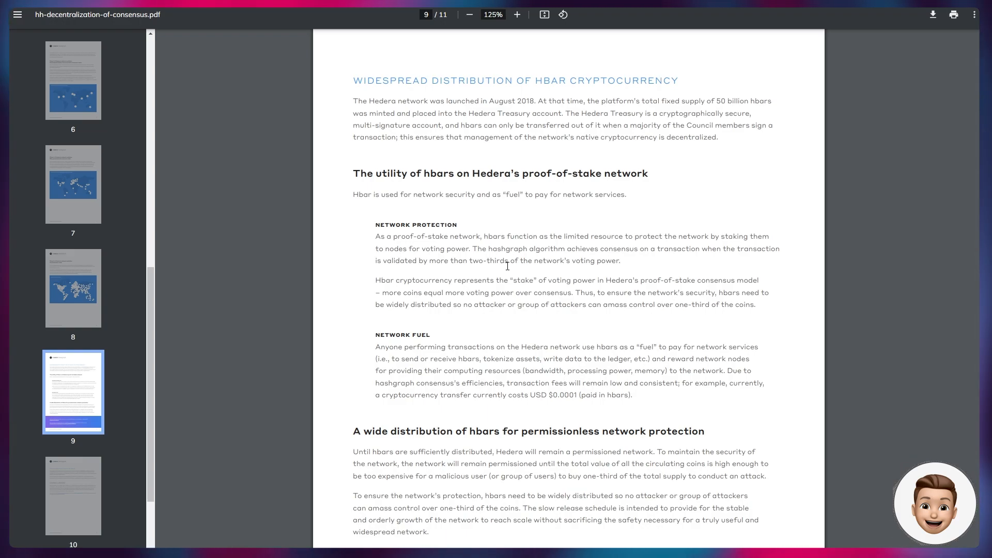
- Scroll the PDF to page 9, 'Widespread distribution of HBAR cryptocurrency'
scroll("down", 3)
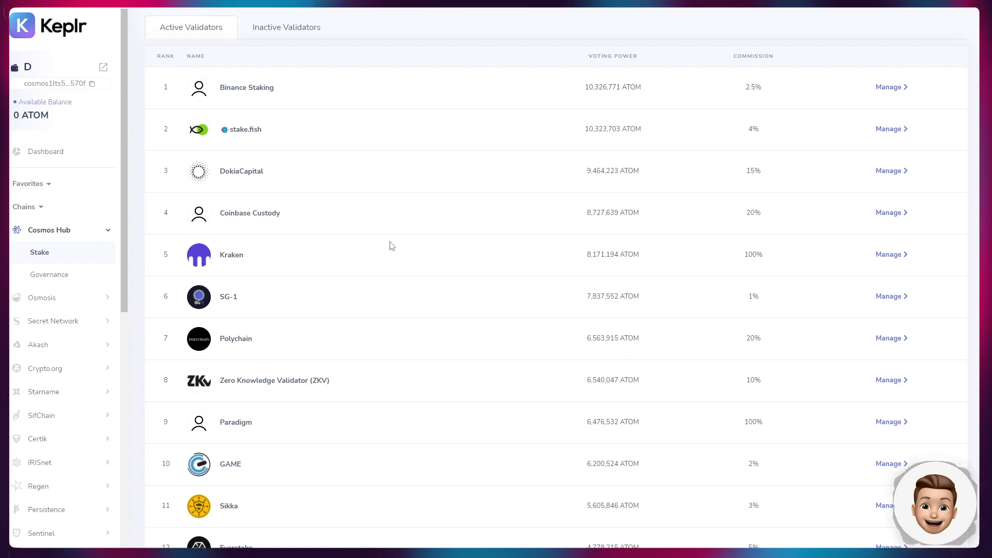
mouse_move(675, 70)
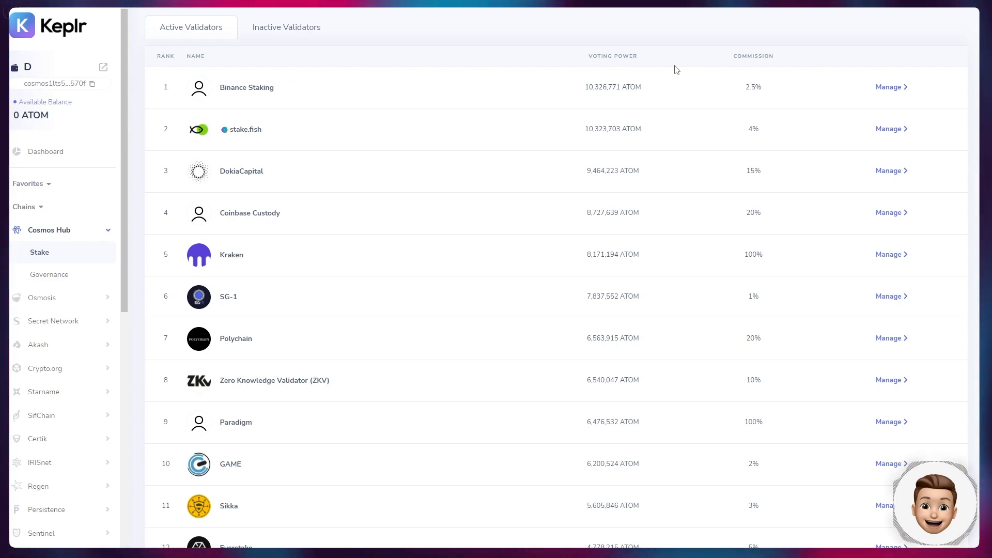
mouse_move(430, 93)
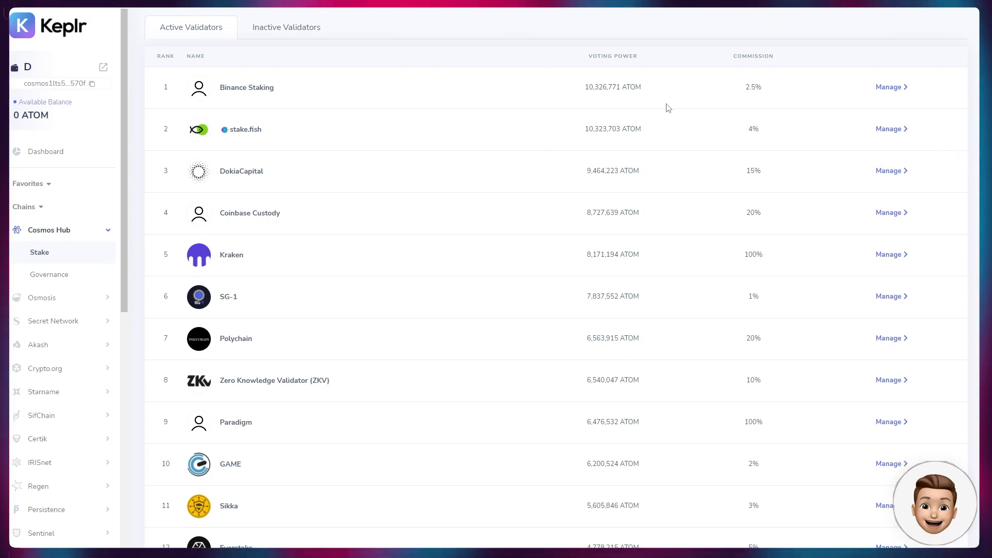
mouse_move(236, 115)
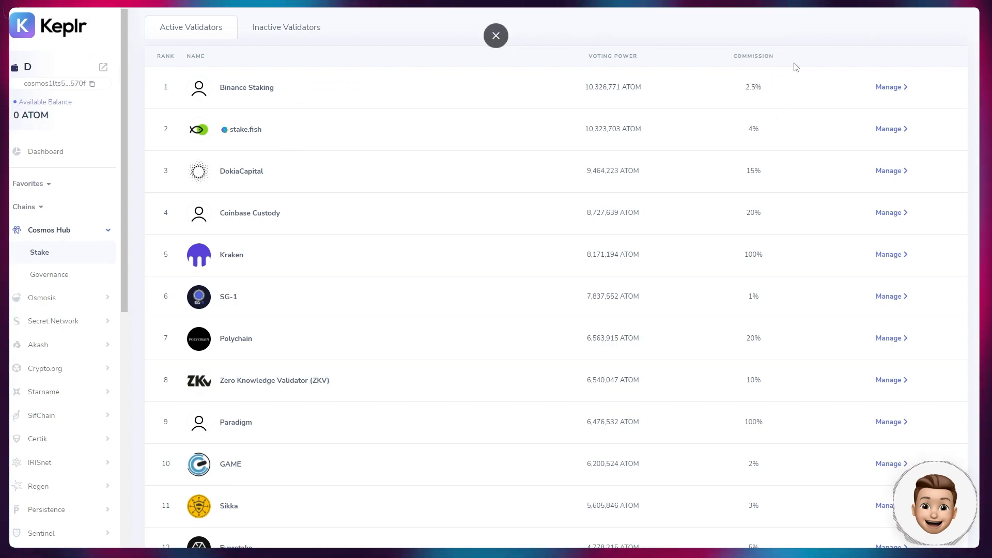
double_click(754, 87)
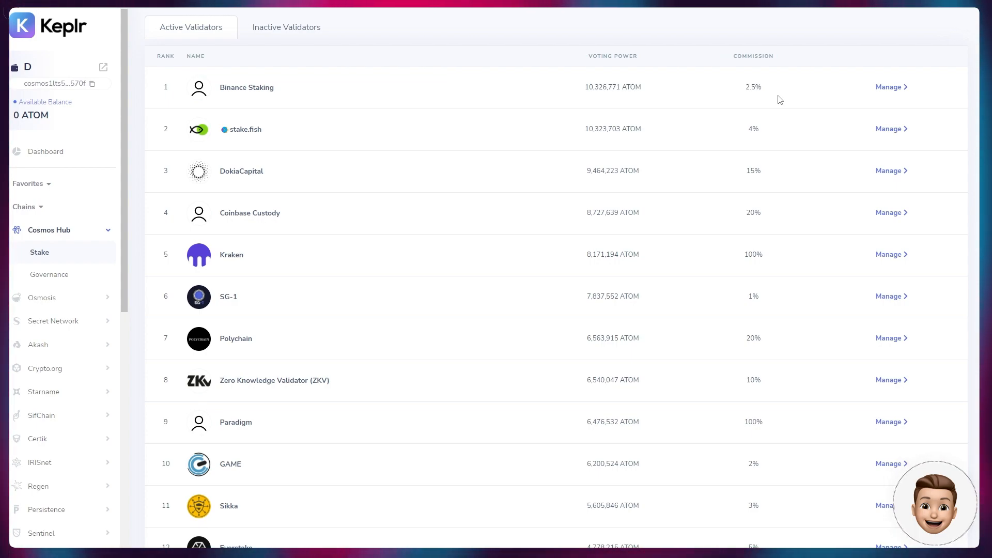
mouse_move(492, 104)
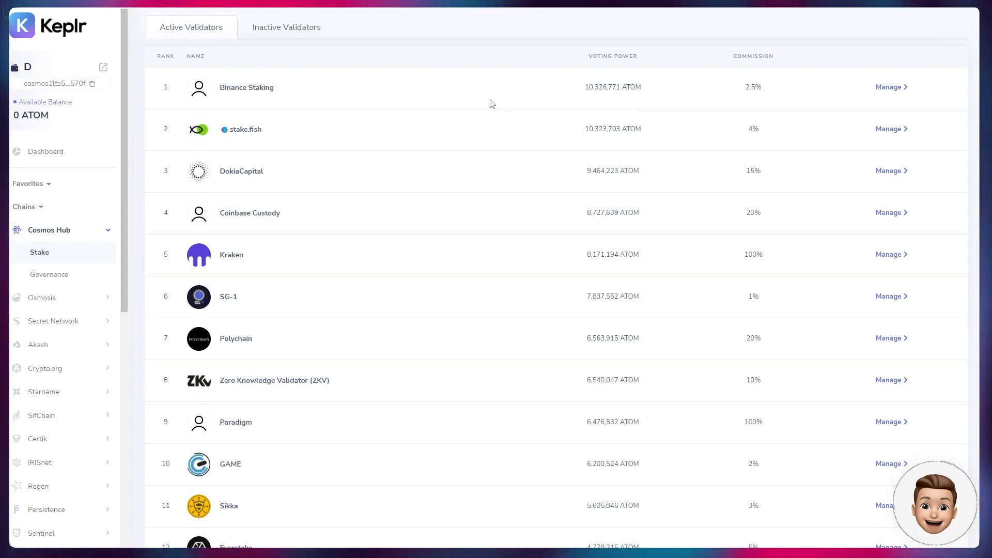
mouse_move(728, 184)
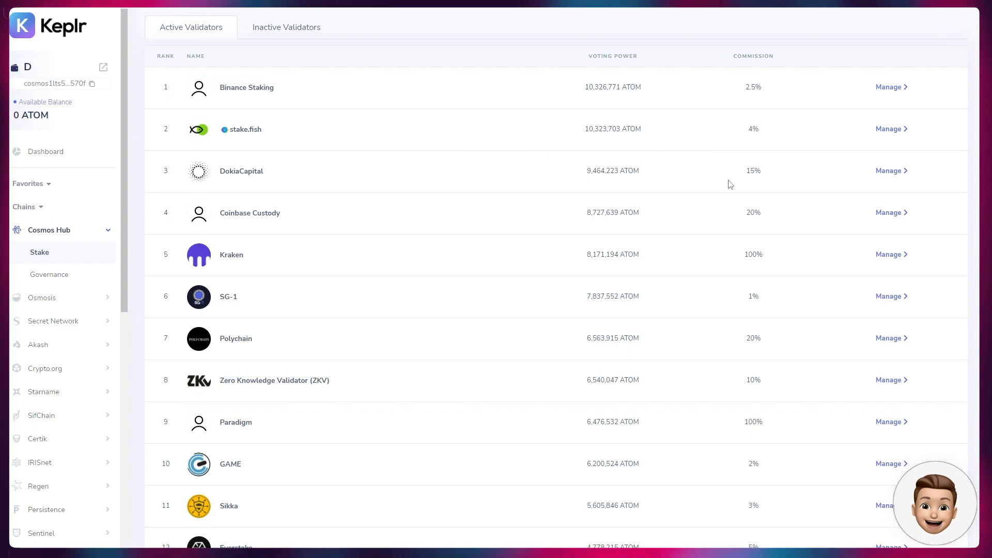
mouse_move(774, 242)
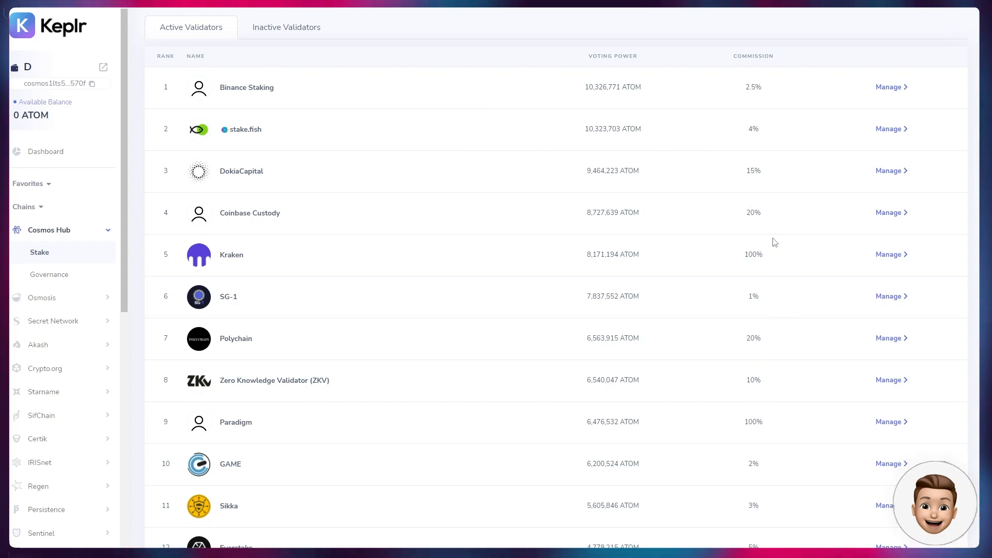
mouse_move(754, 307)
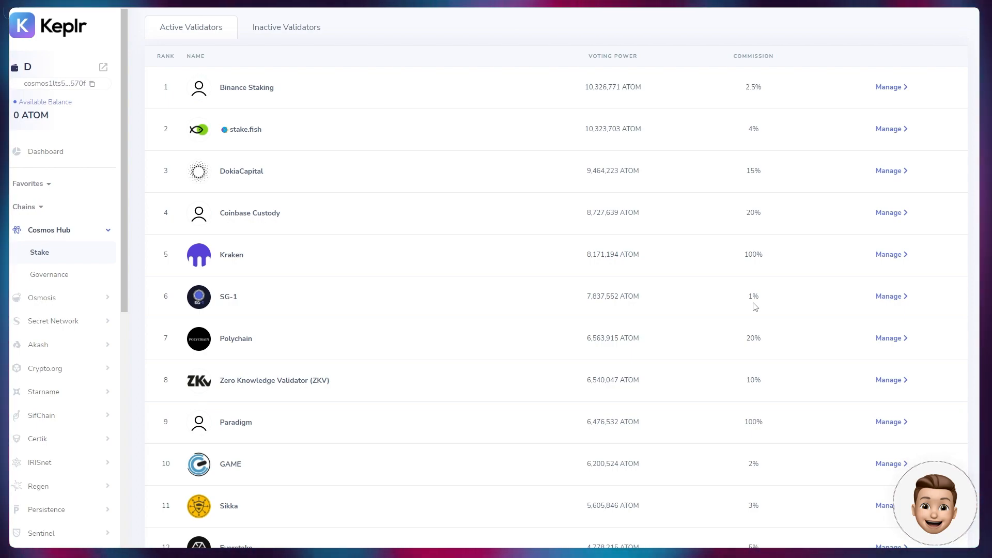
scroll("down", 3)
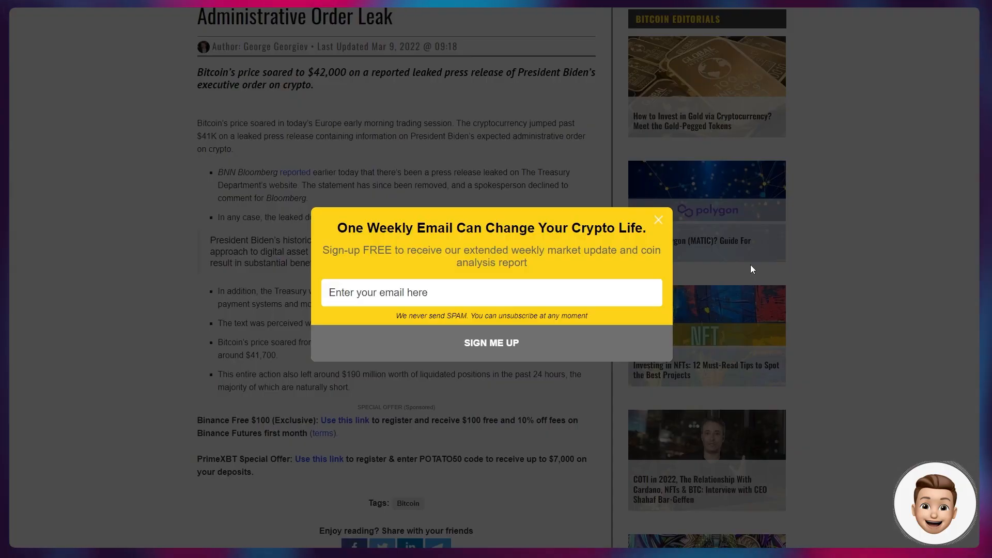
- Dismiss the weekly email popup and read the Bitcoin article's bullet points on ~$190 million liquidations
left_click(657, 219)
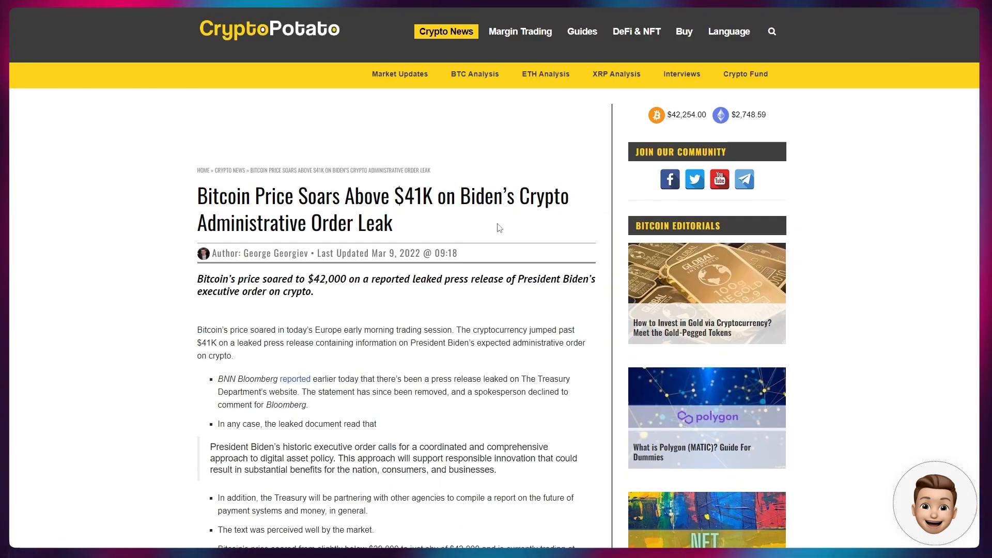
scroll("down", 3)
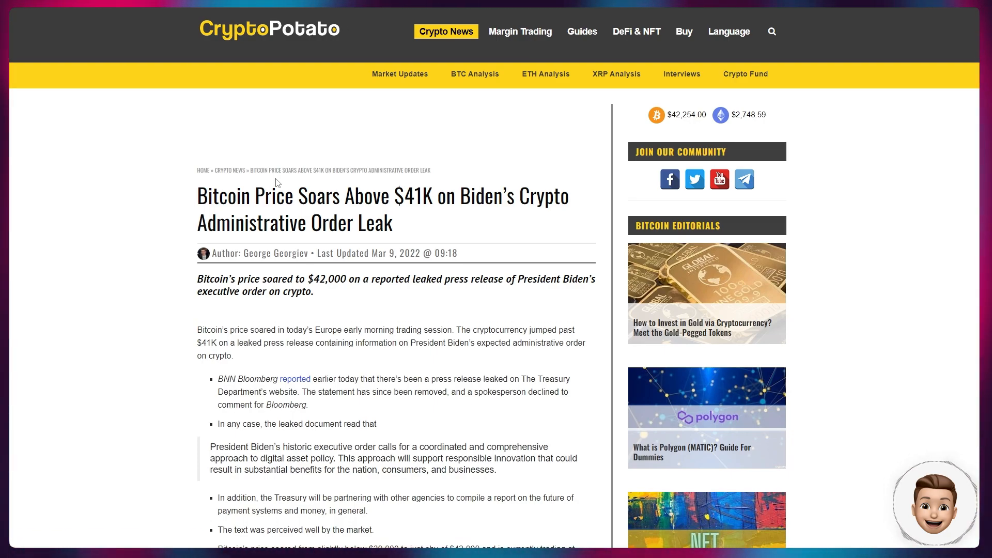
scroll("down", 3)
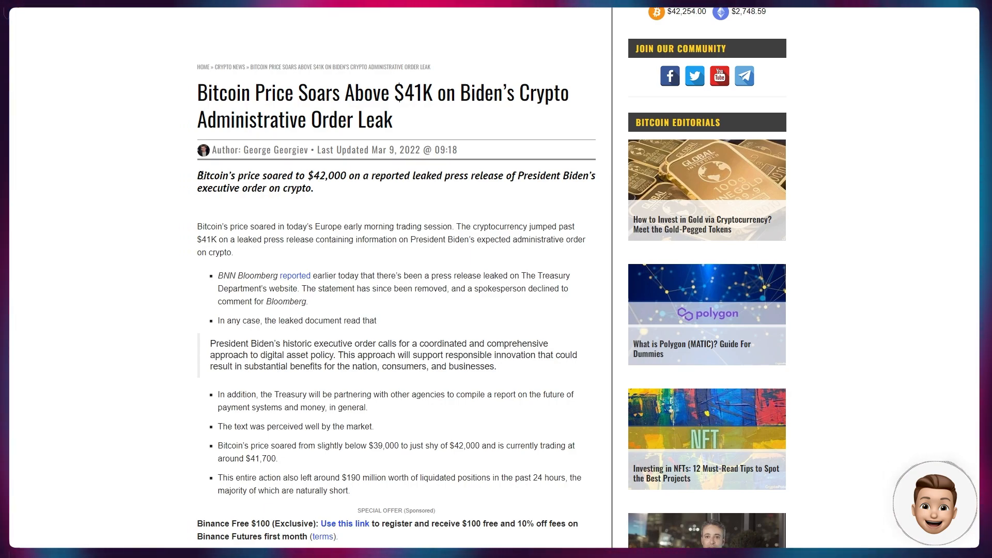
scroll("down", 3)
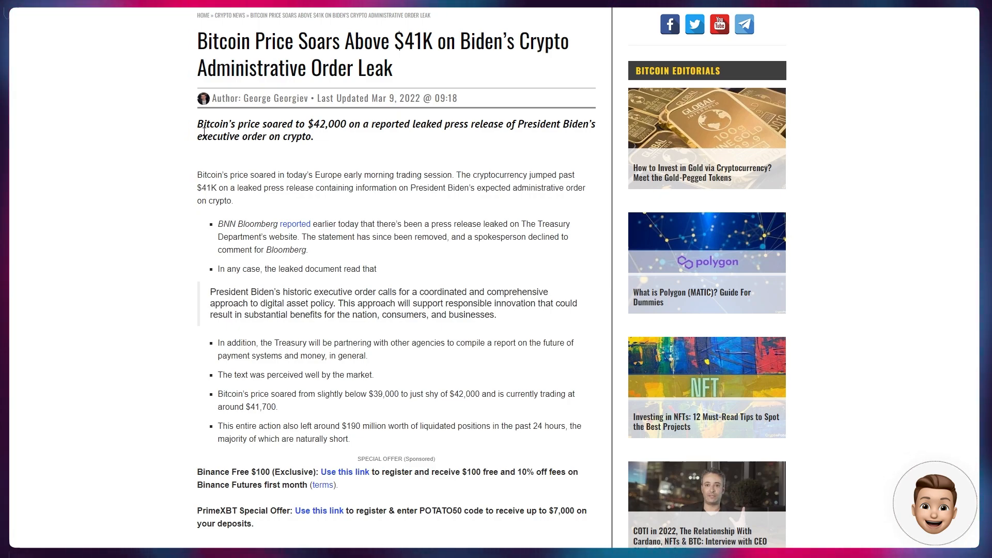
scroll("down", 3)
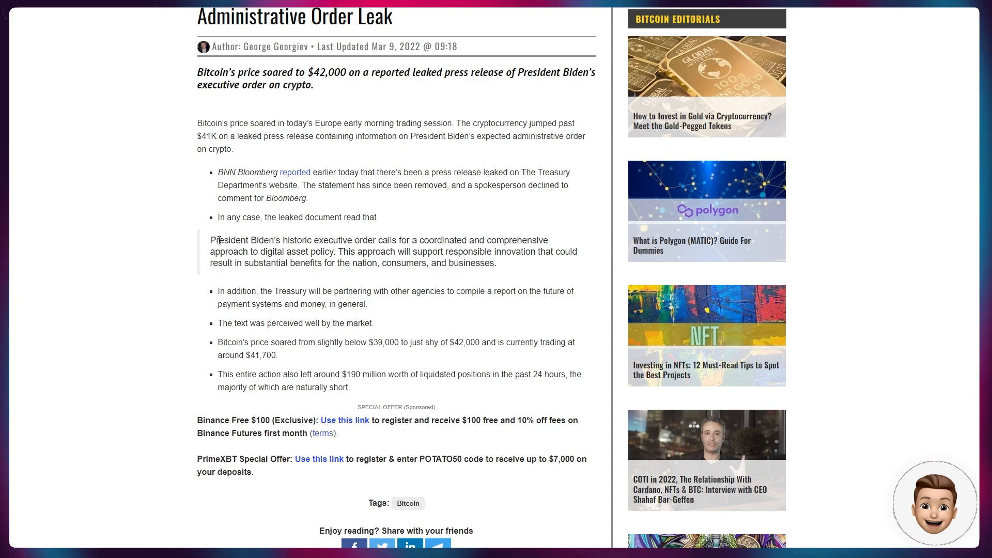
mouse_move(186, 219)
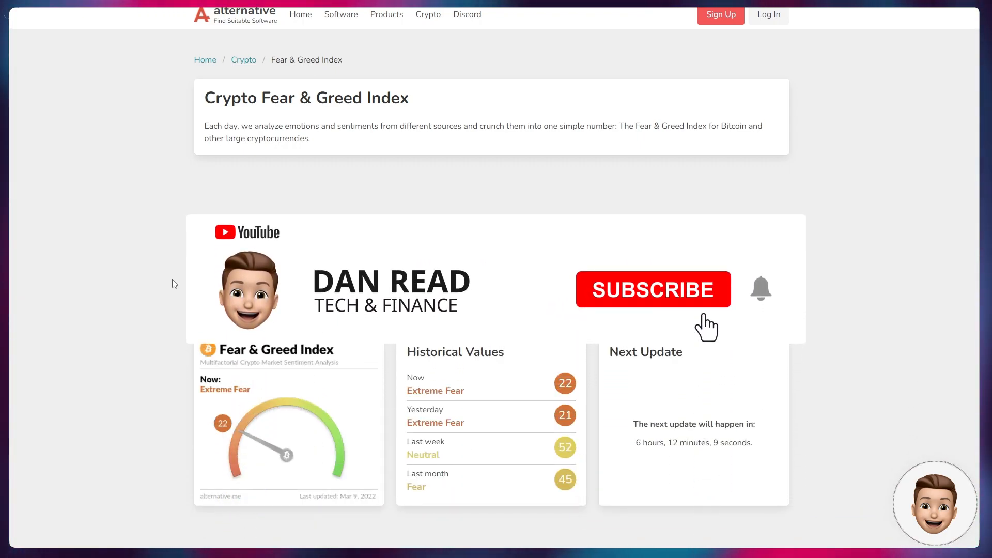
left_click(652, 289)
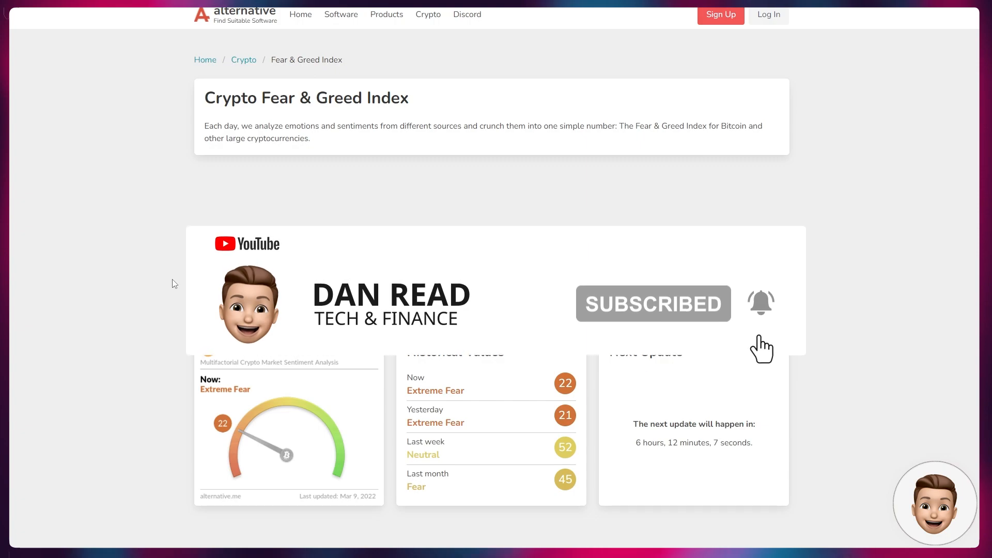